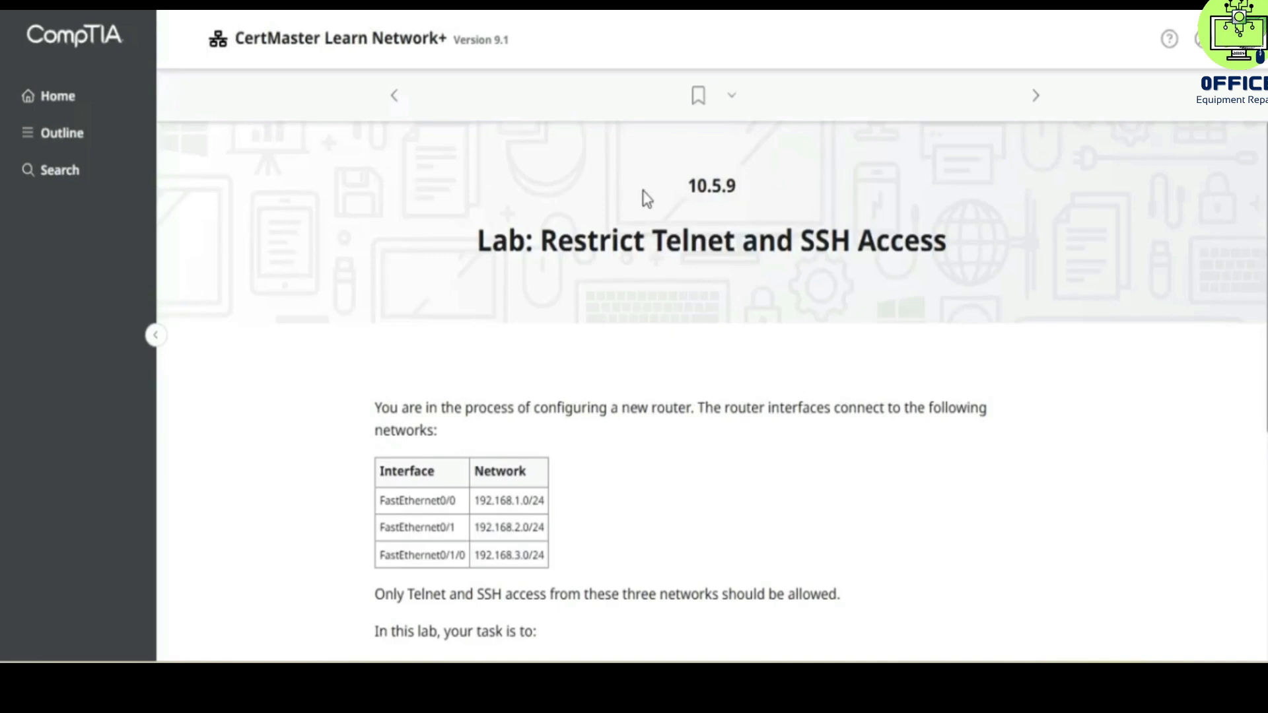
Launch the lab and open the Router's console terminal
double_click(705, 186)
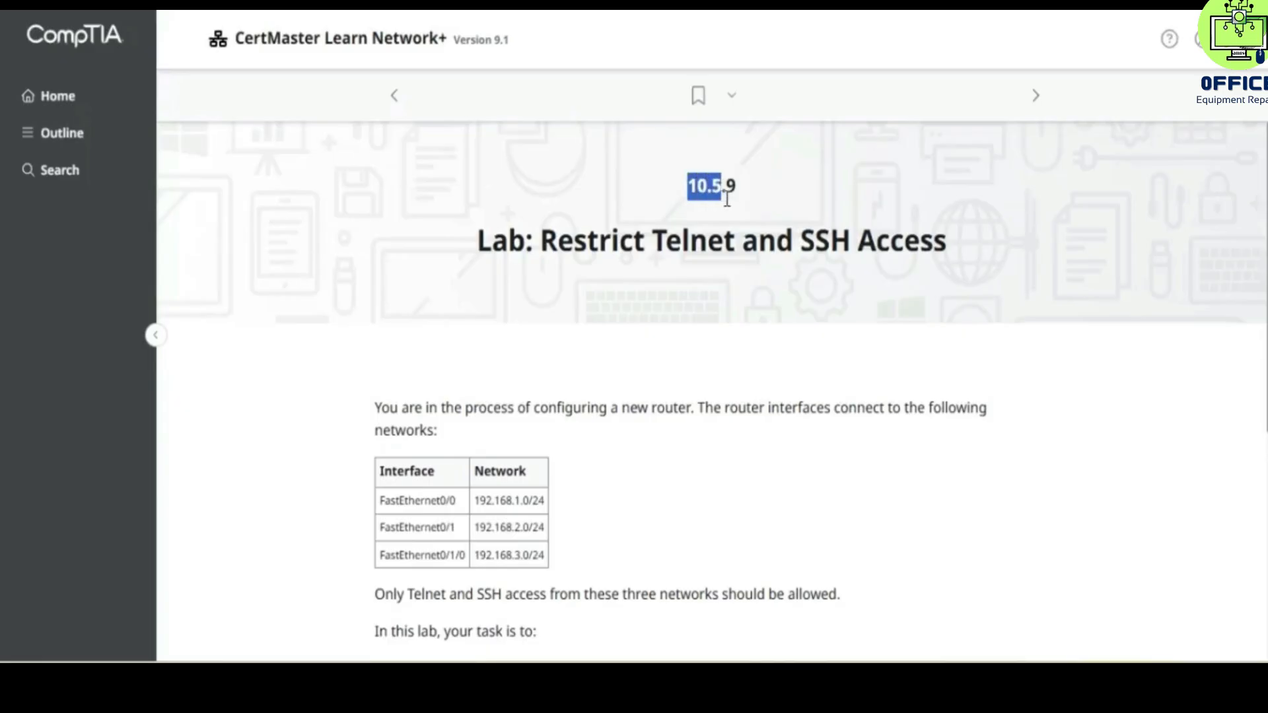
click(442, 277)
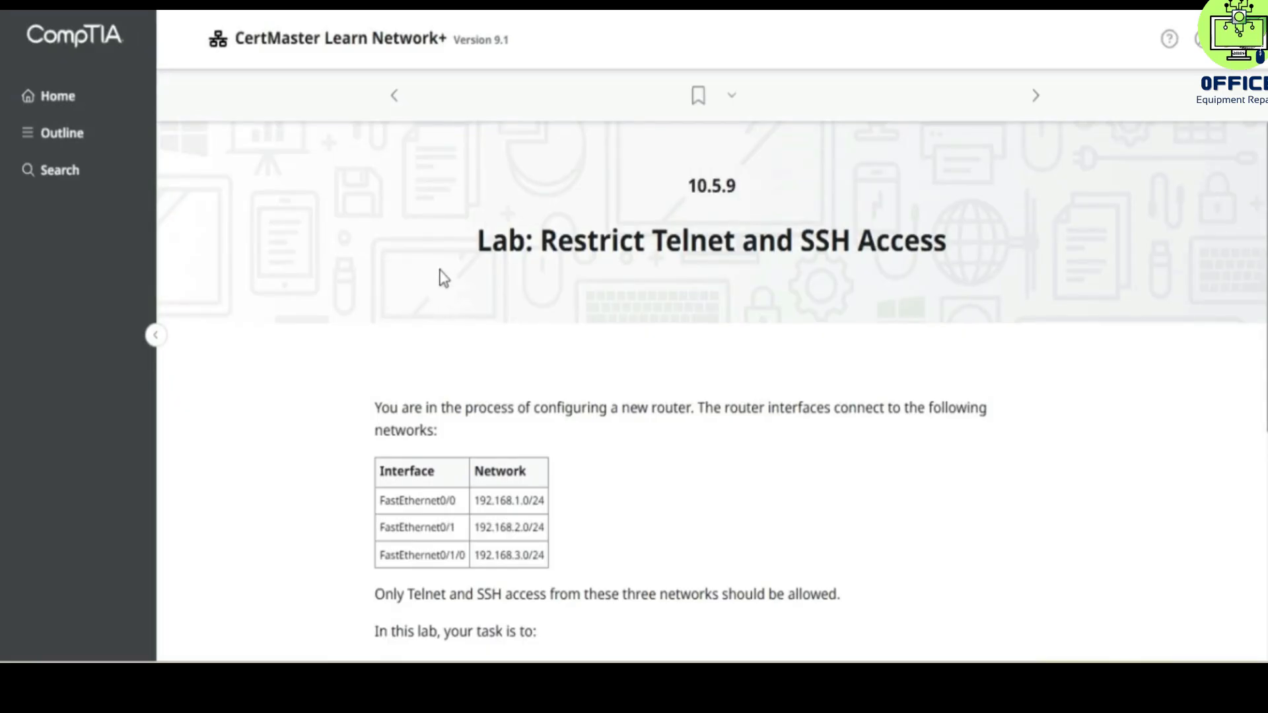
double_click(591, 240)
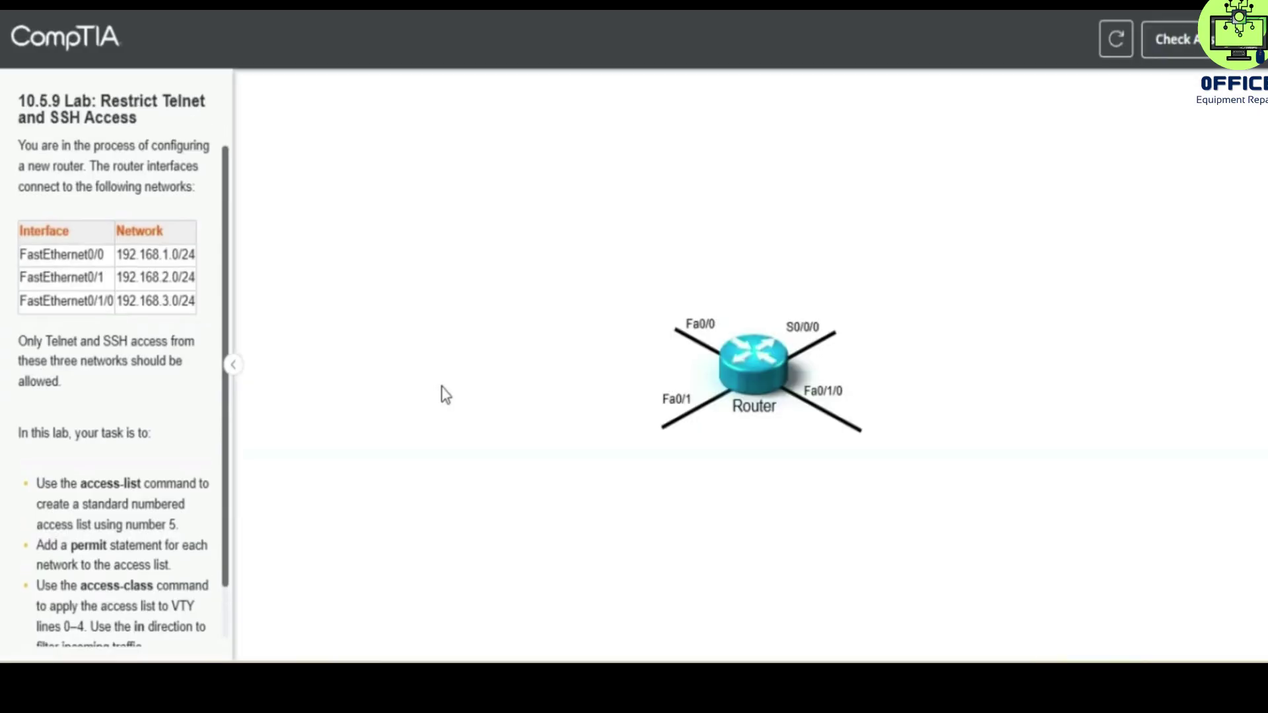
mouse_move(497, 366)
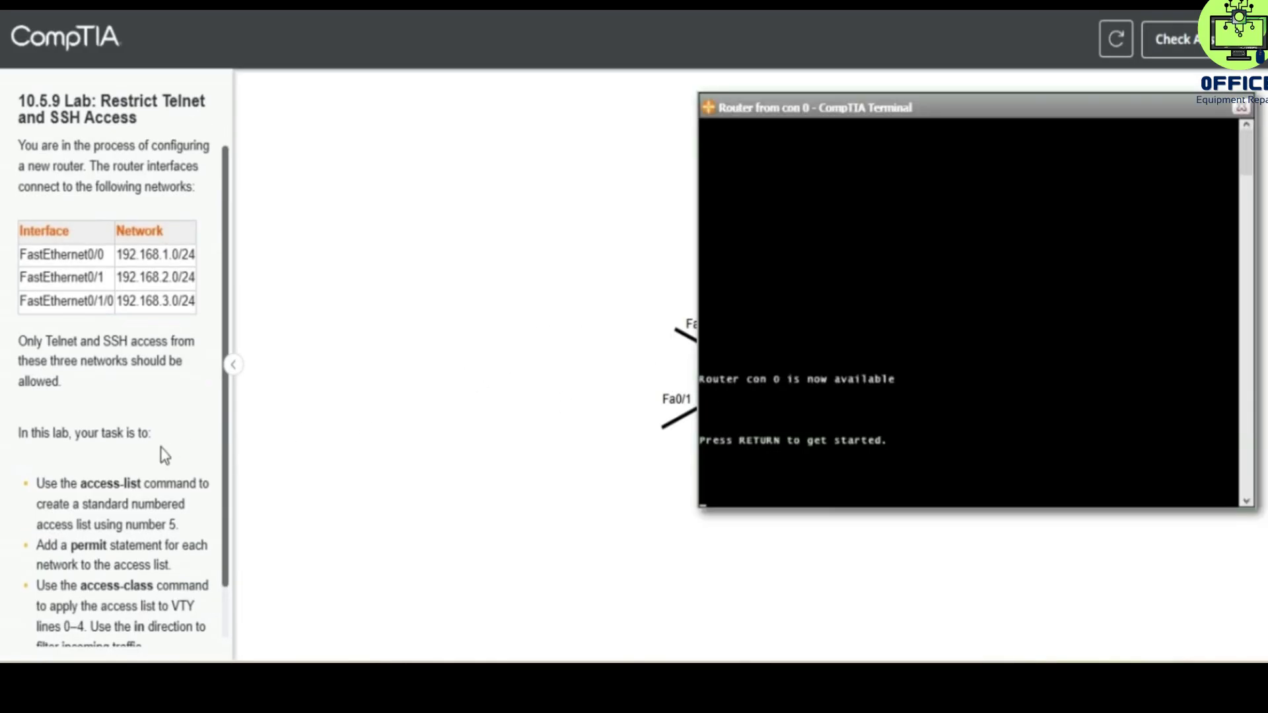
Start the console session, enter privileged mode with enable, and enter global configuration mode
key(Return)
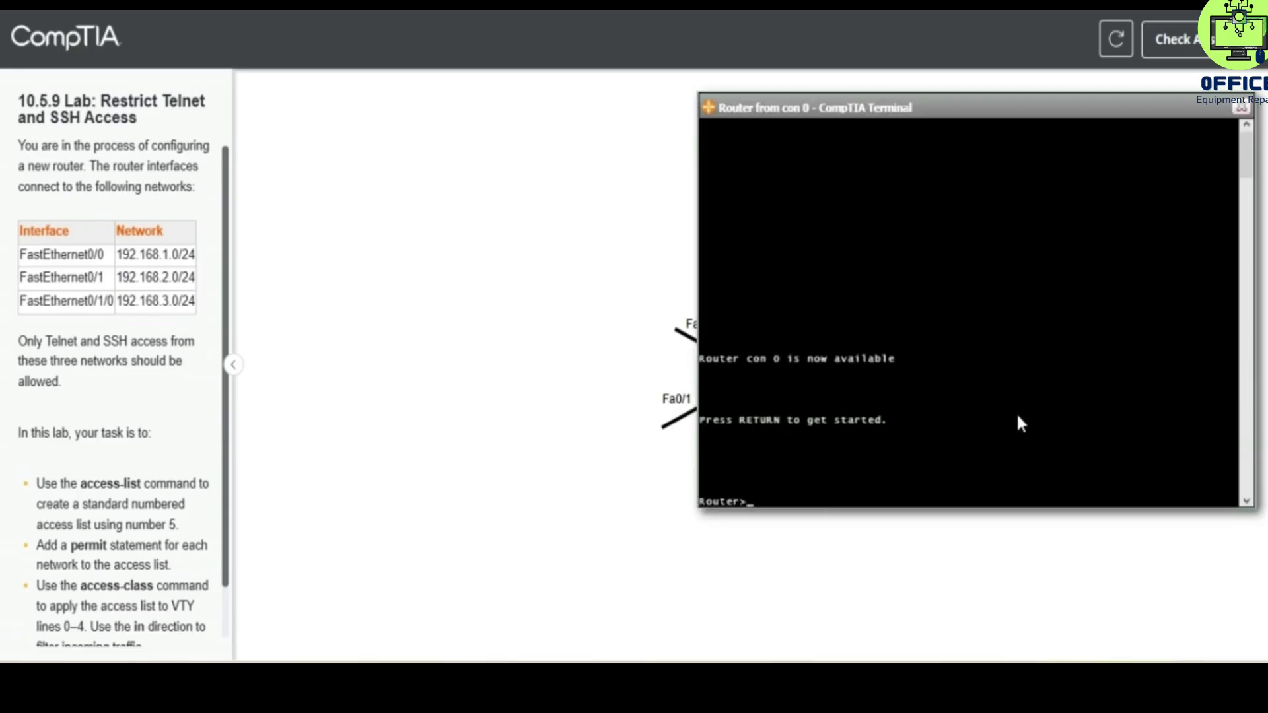
text(ab)
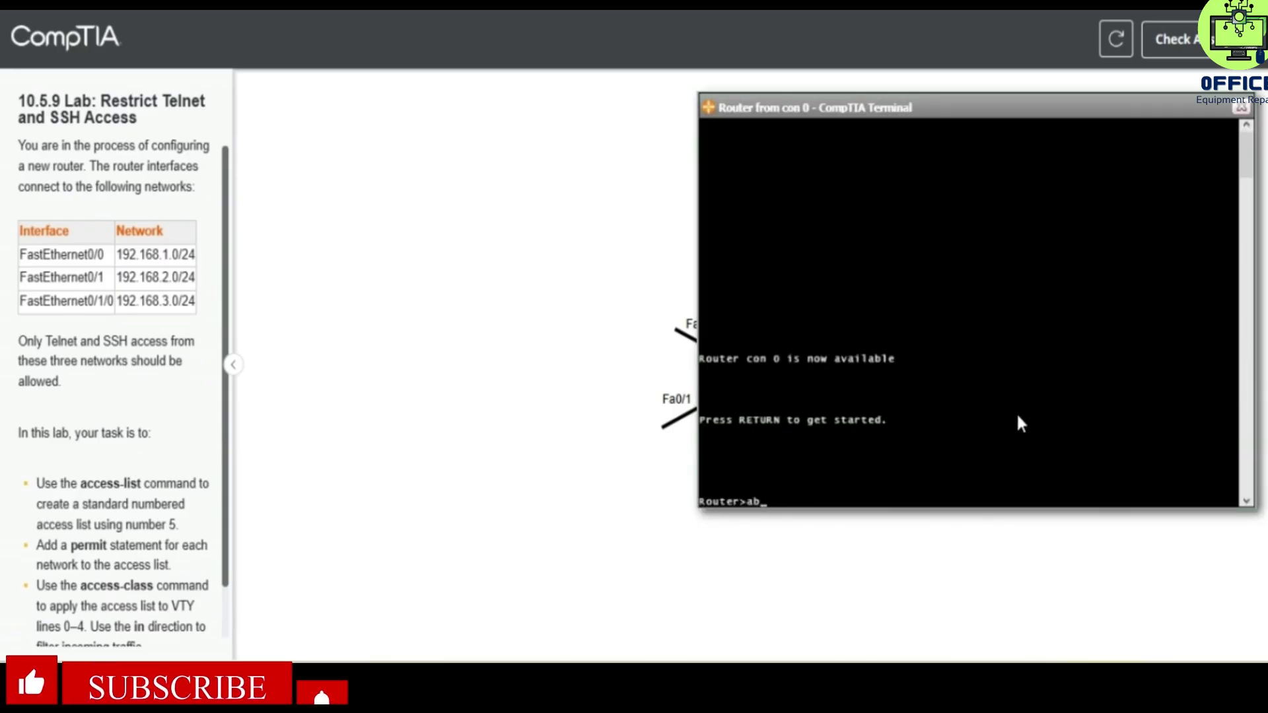
text(enable)
text(config term)
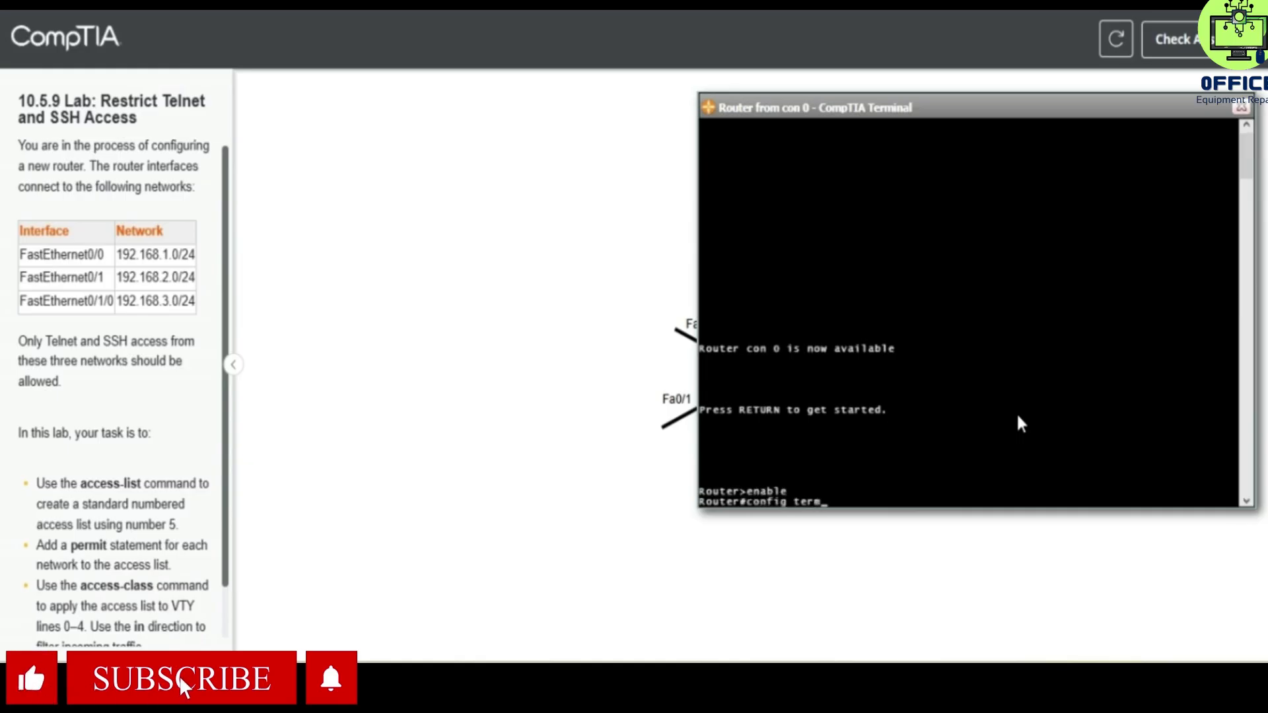
key(Return)
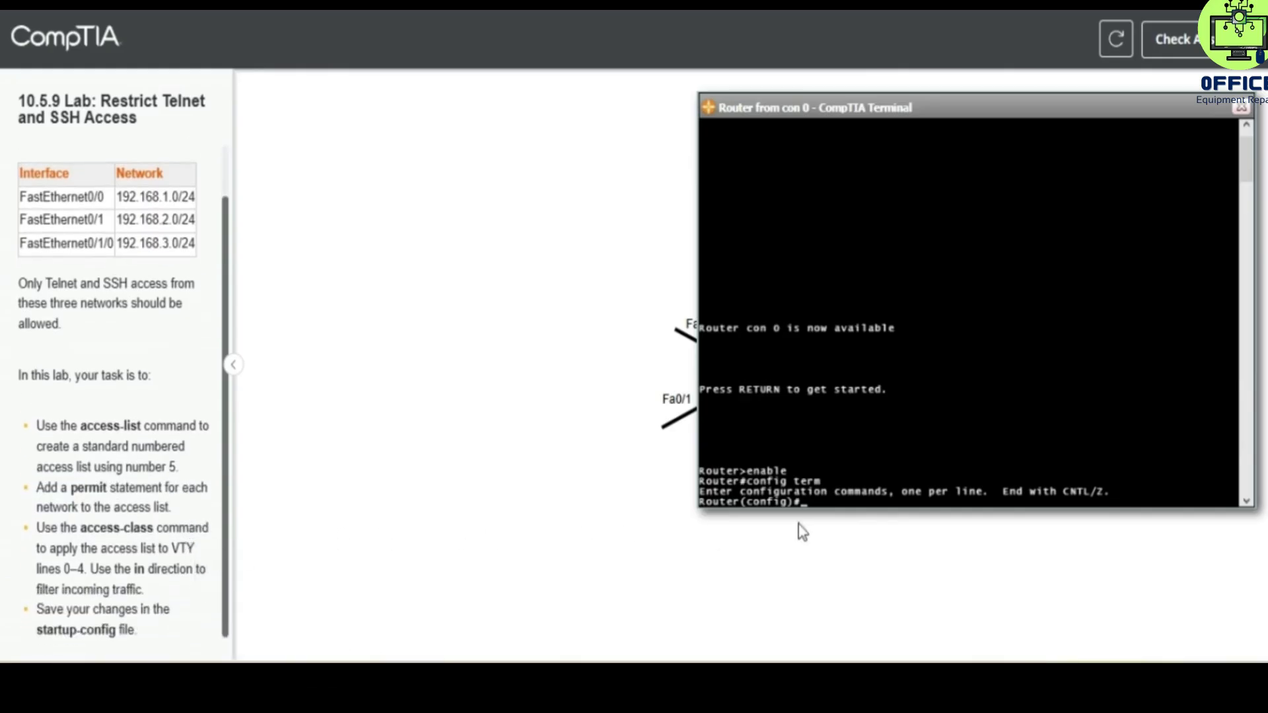
mouse_move(857, 510)
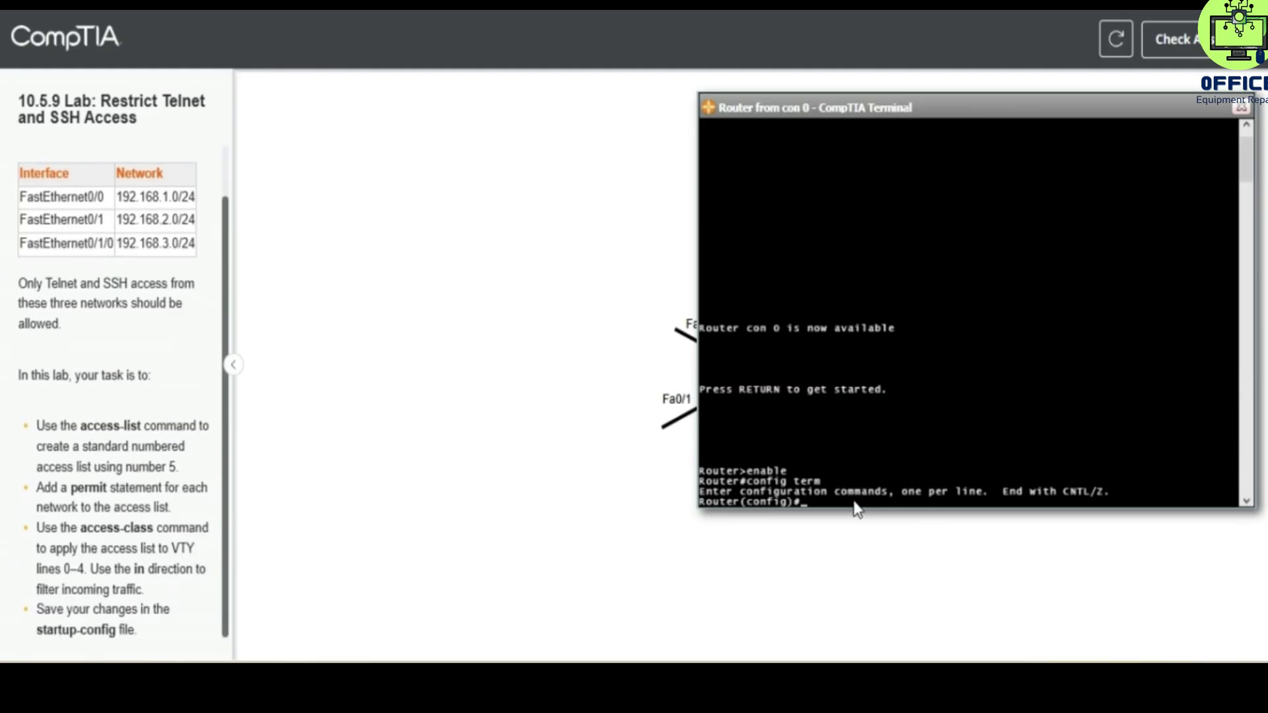
Type 'access-list 5 permit 192.168.1.0', partway through the 0.0.0.255 wildcard mask
text(acce)
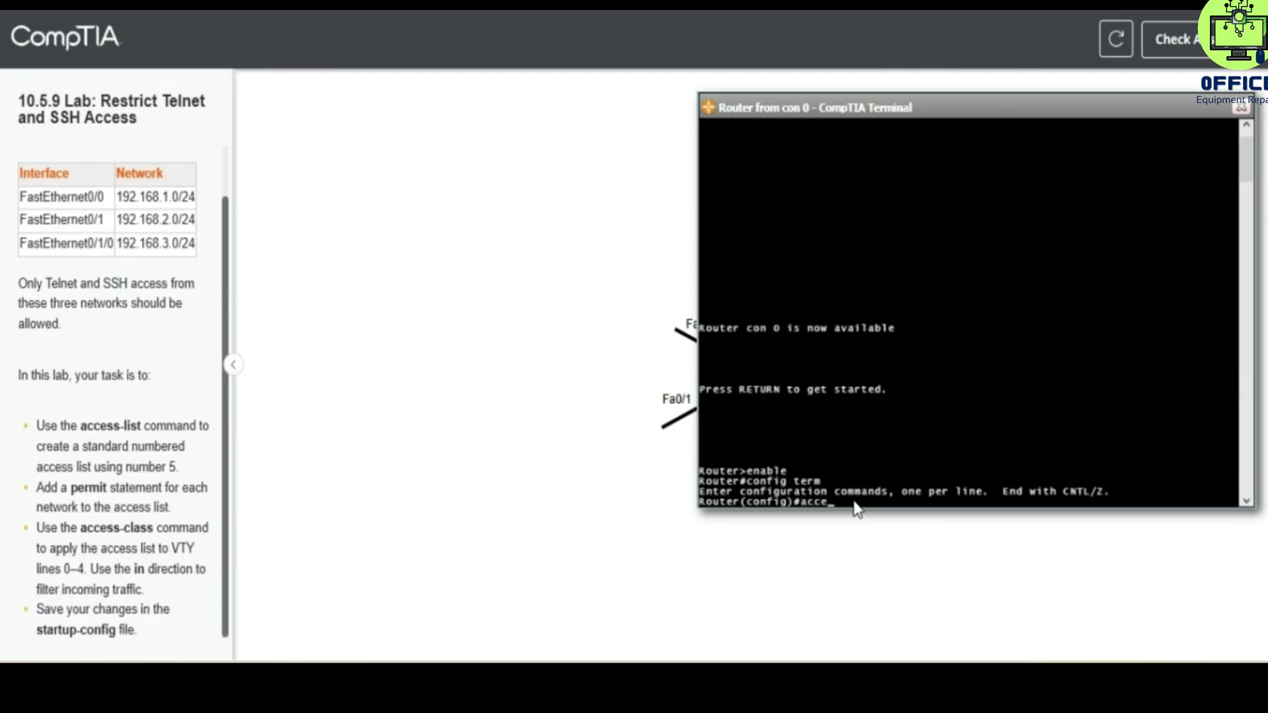
text(ss)
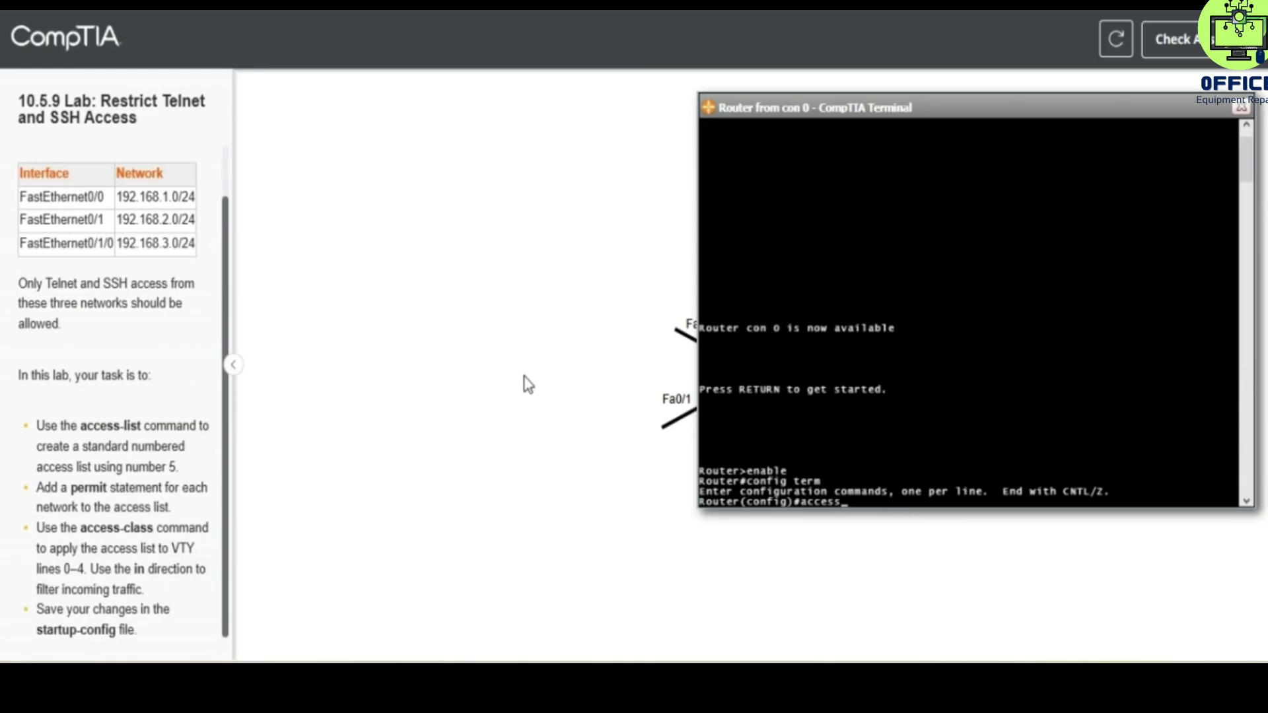
double_click(150, 197)
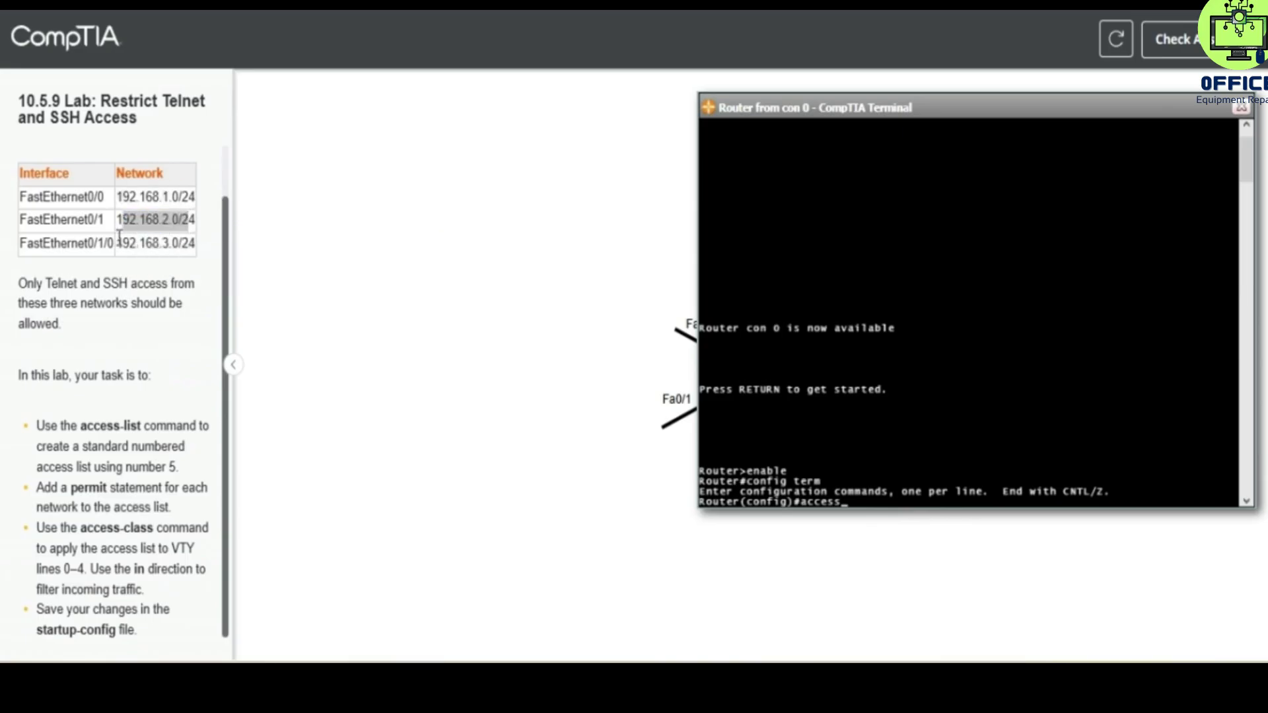
click(156, 244)
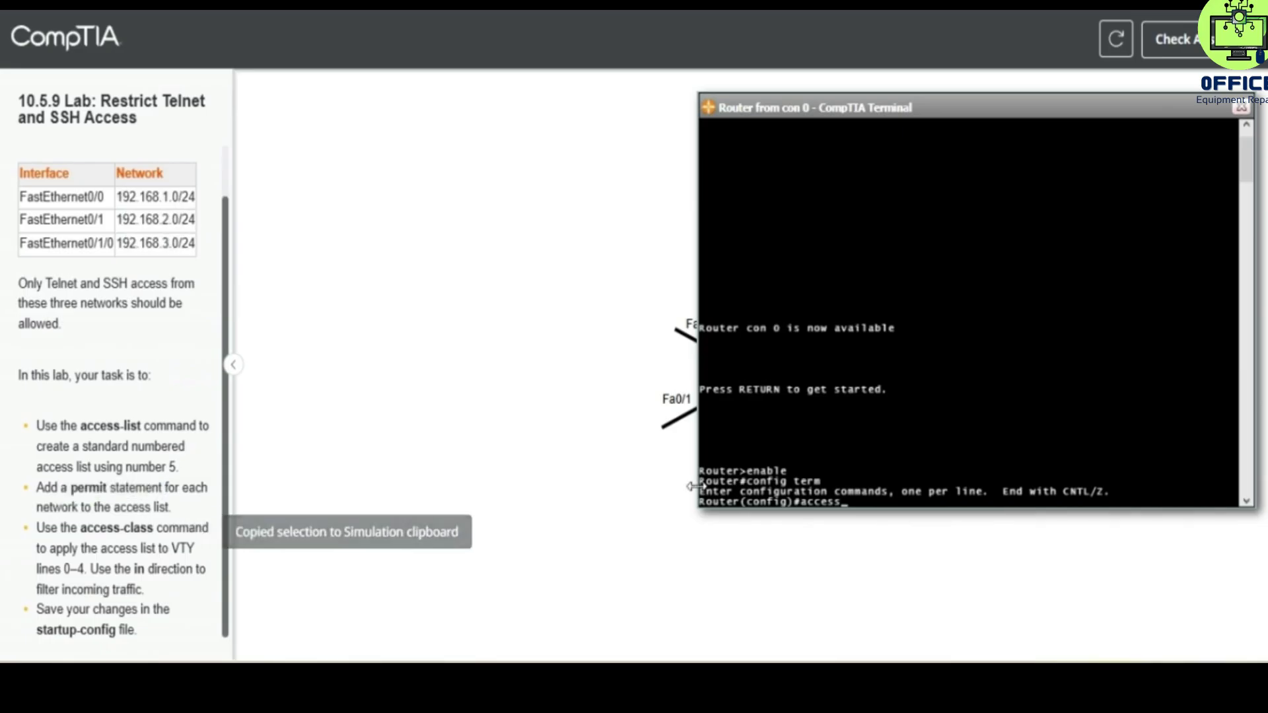
text(0)
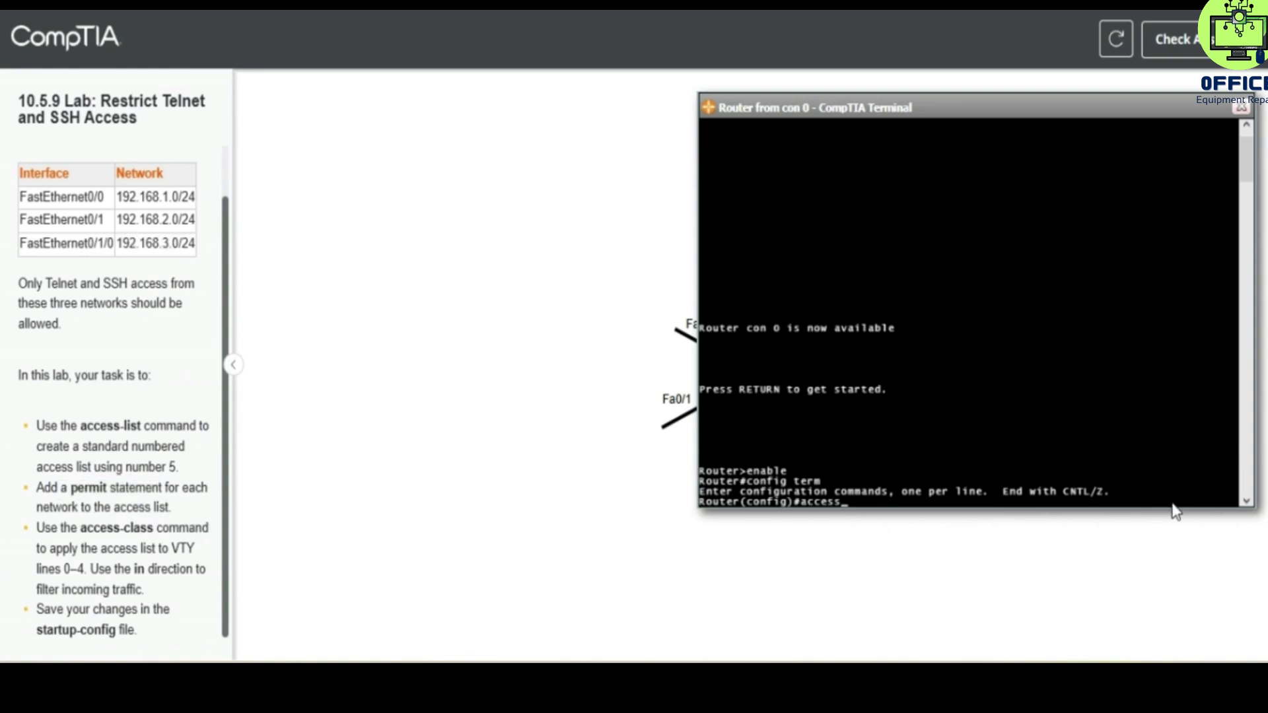
text(-li)
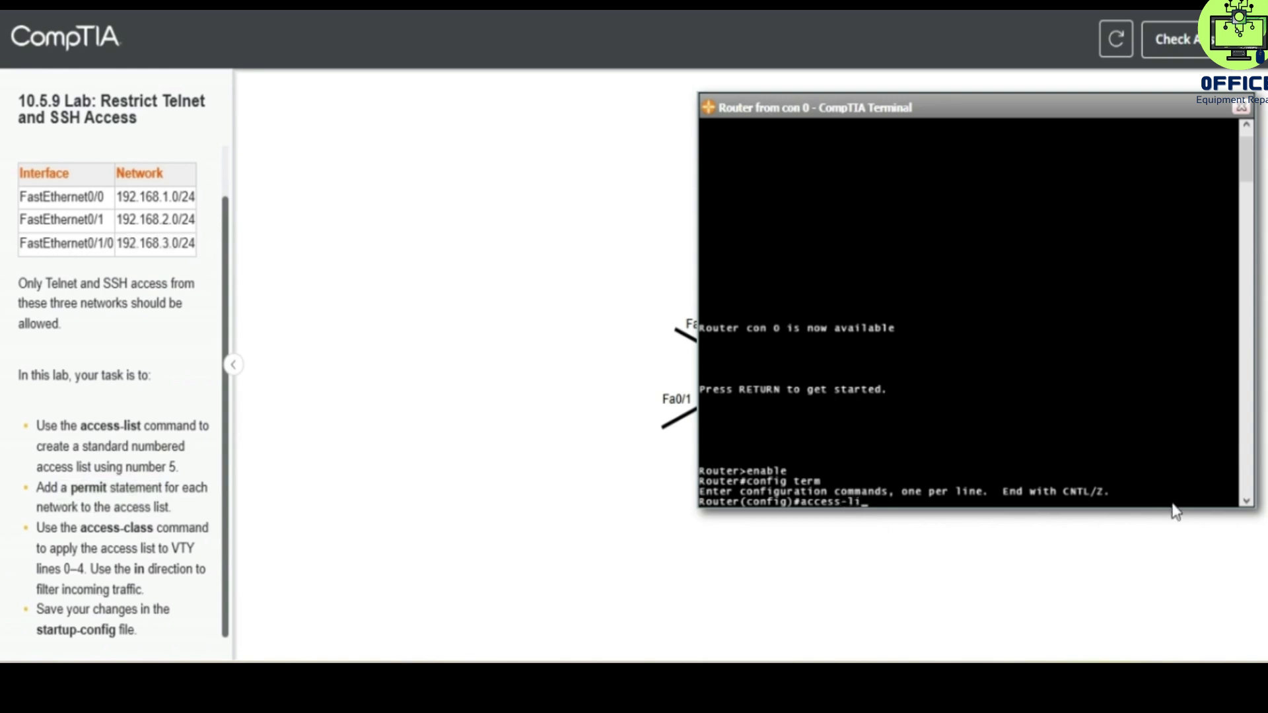
text(st)
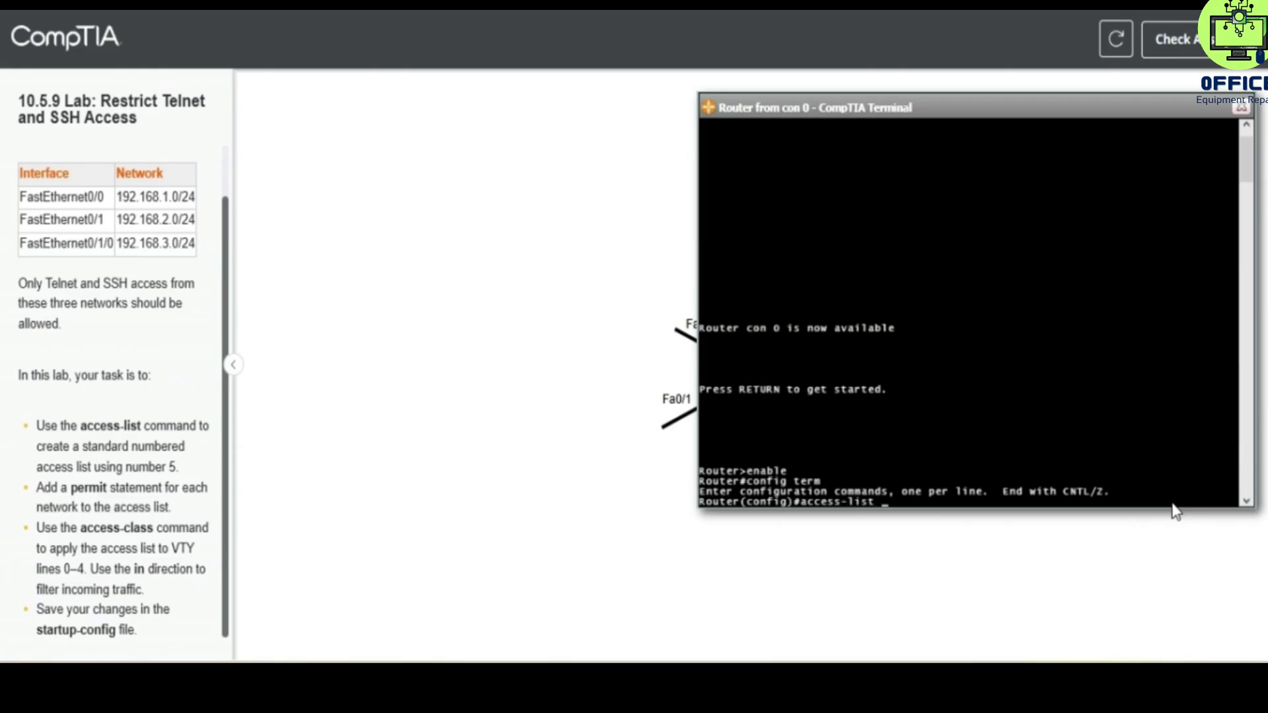
text(5 permit 1)
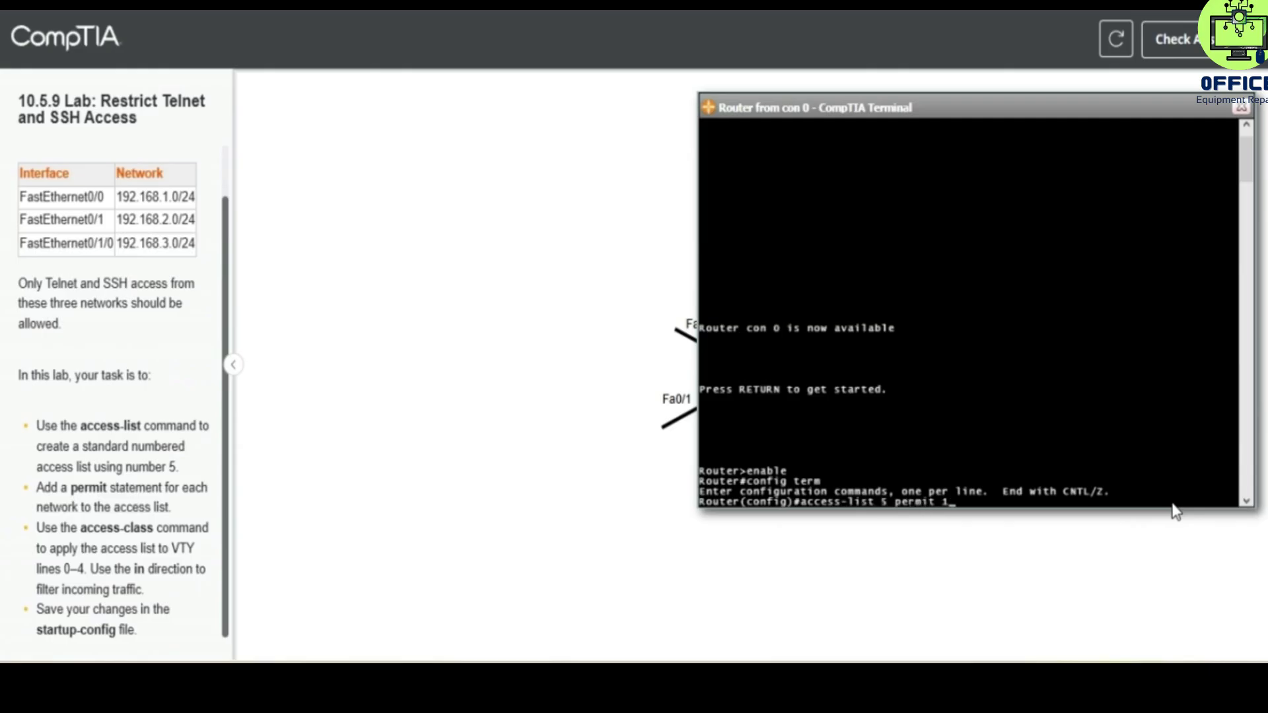
text(92.168.0.)
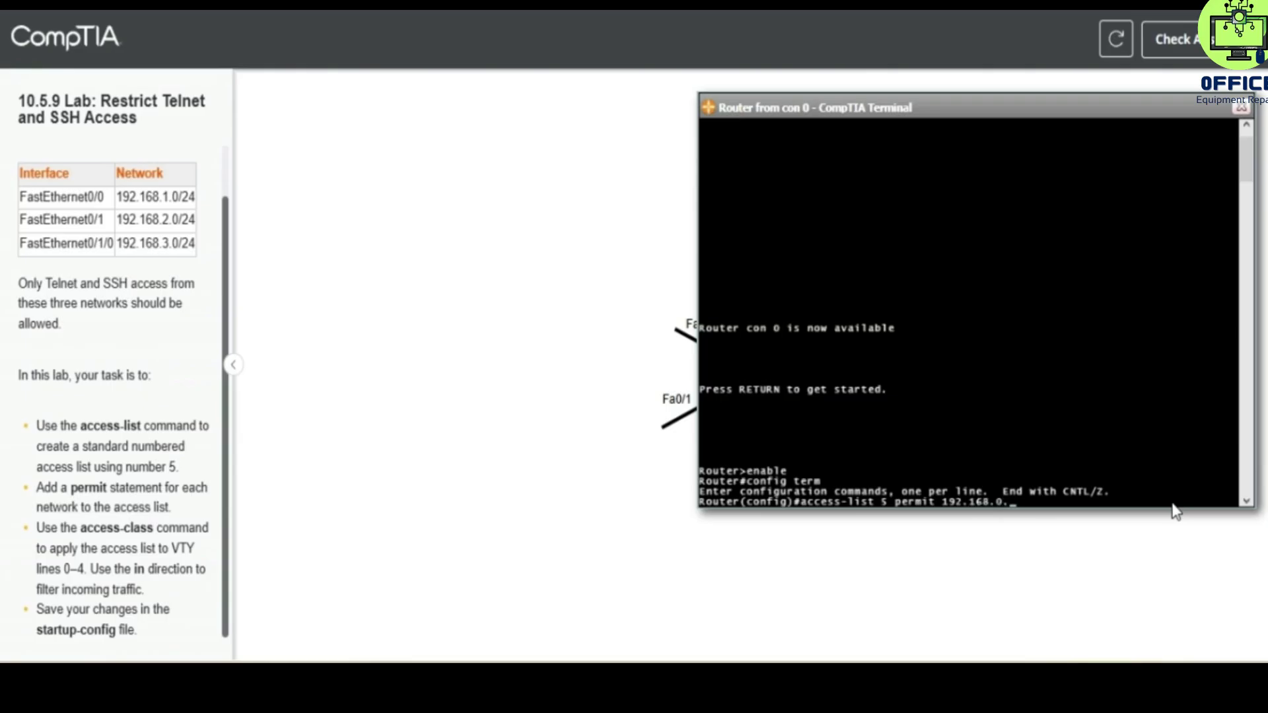
text(1.0)
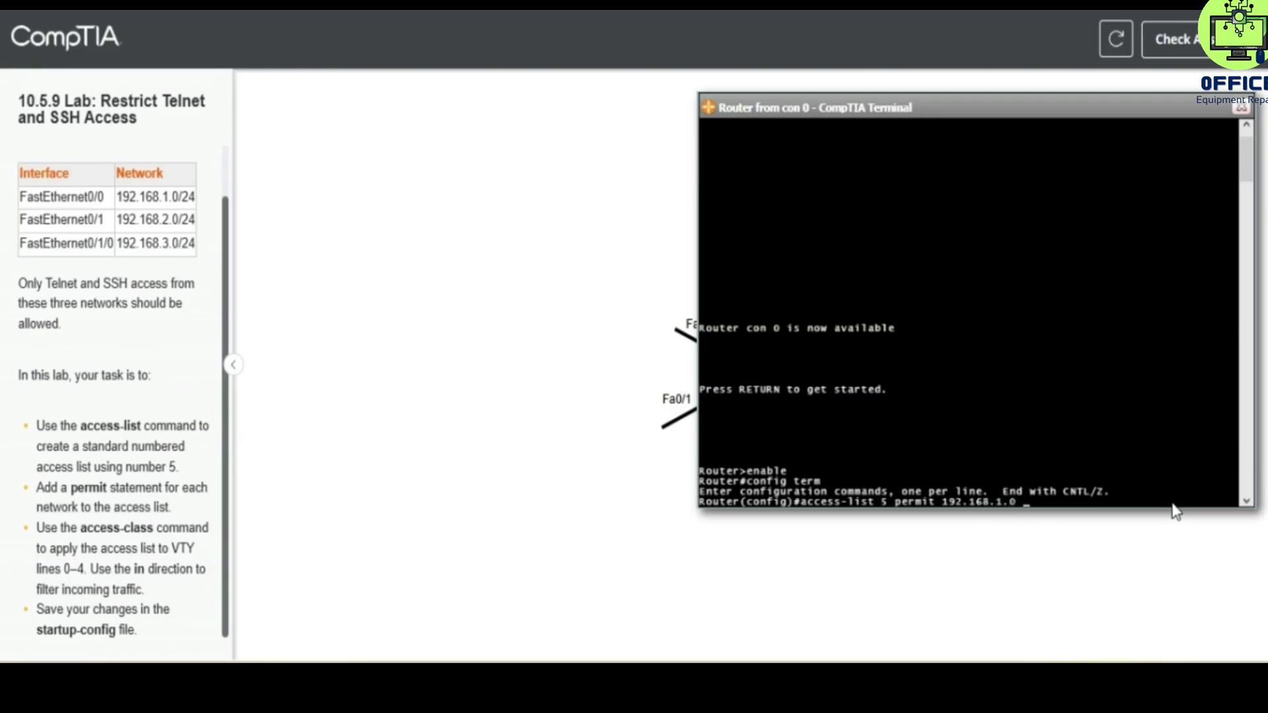
text(0.0.0)
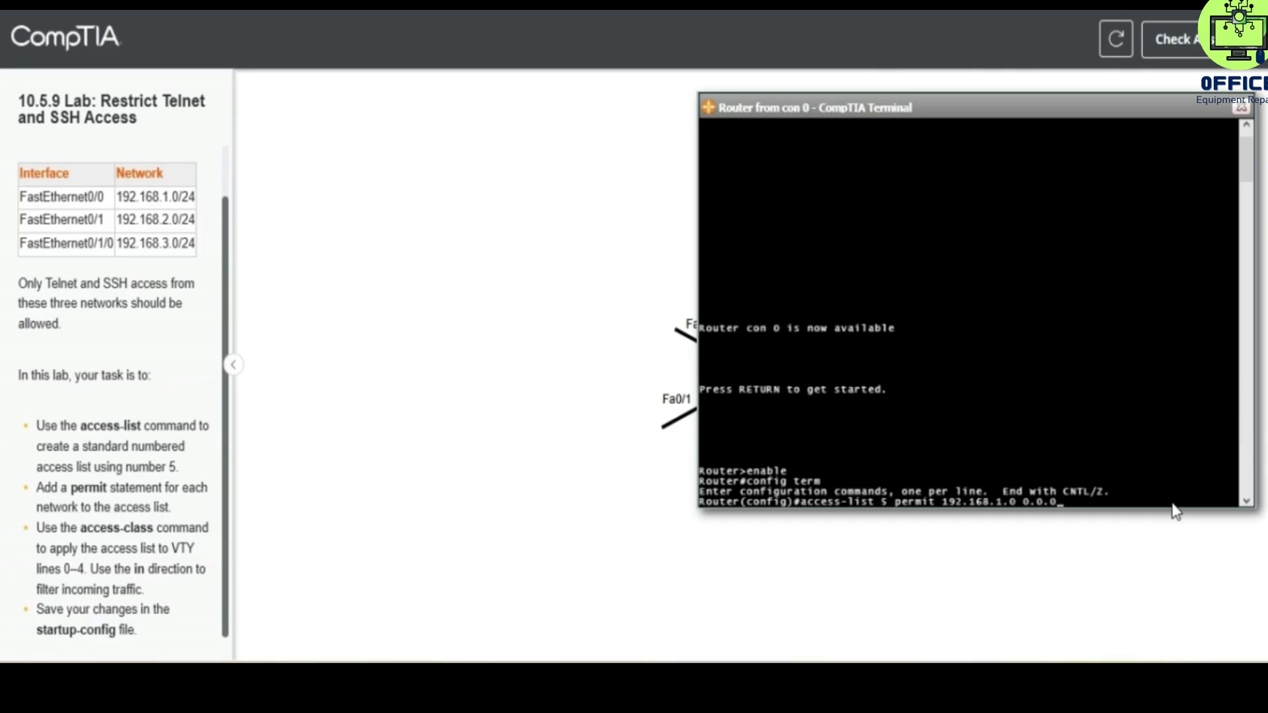
Commit the 192.168.1.0 entry and add access-list 5 permit 192.168.2.0 0.0.0.255
key(Return)
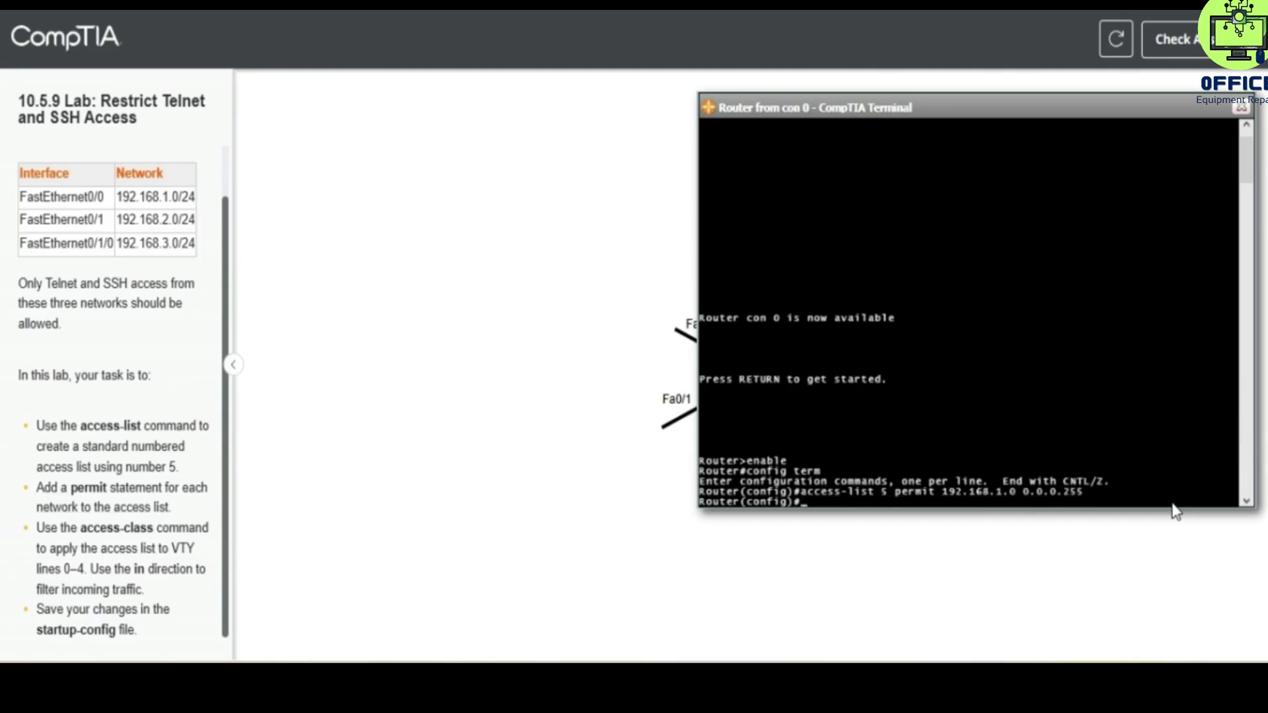
text(access-list)
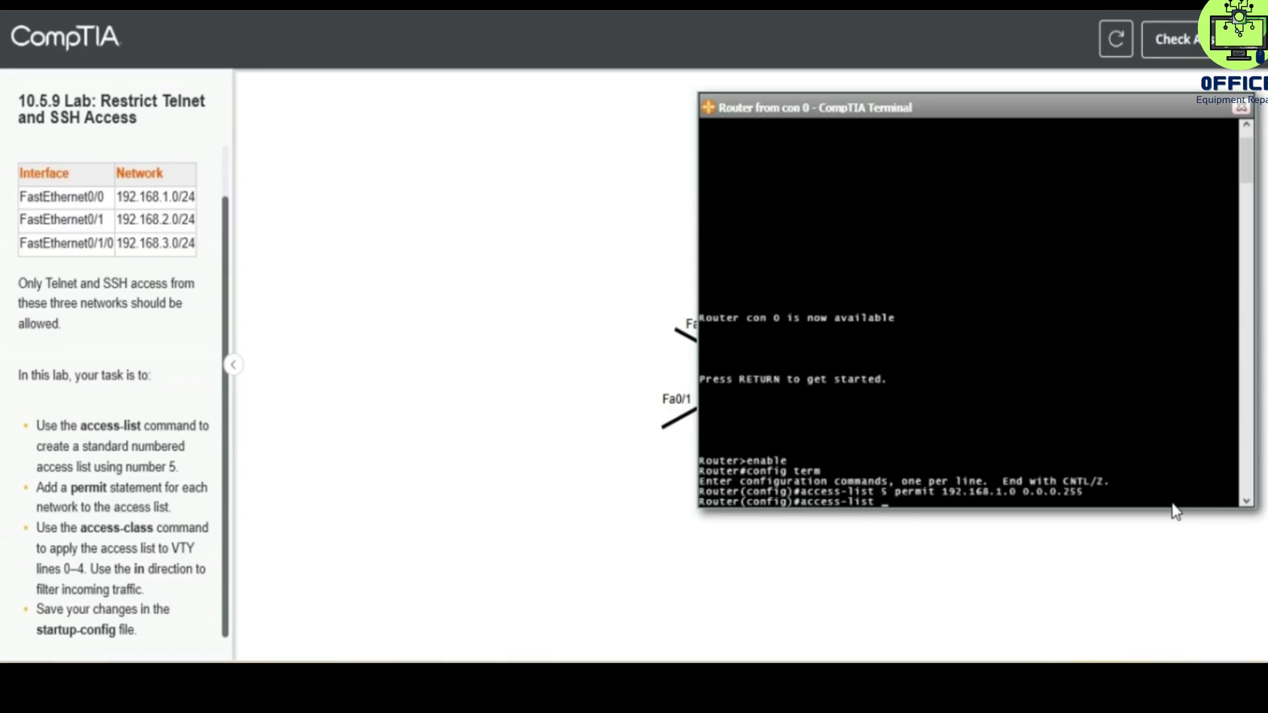
text(5 permit 19)
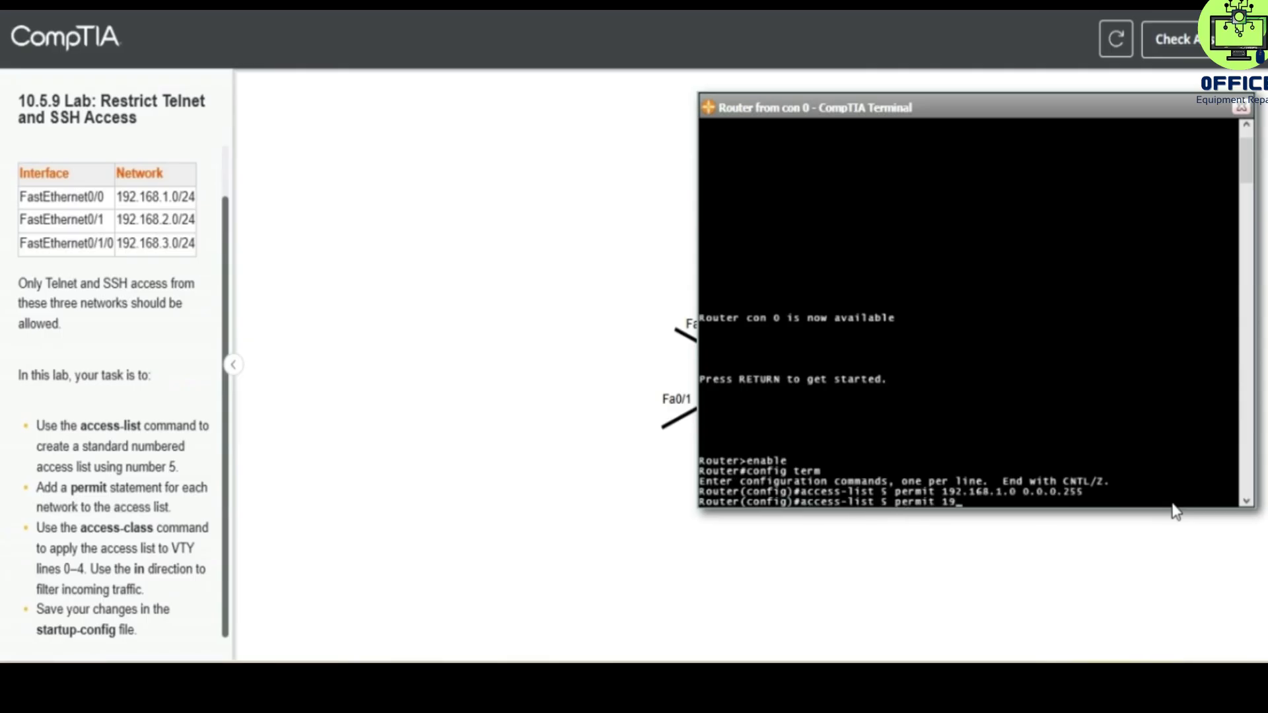
text(2.168.2.0)
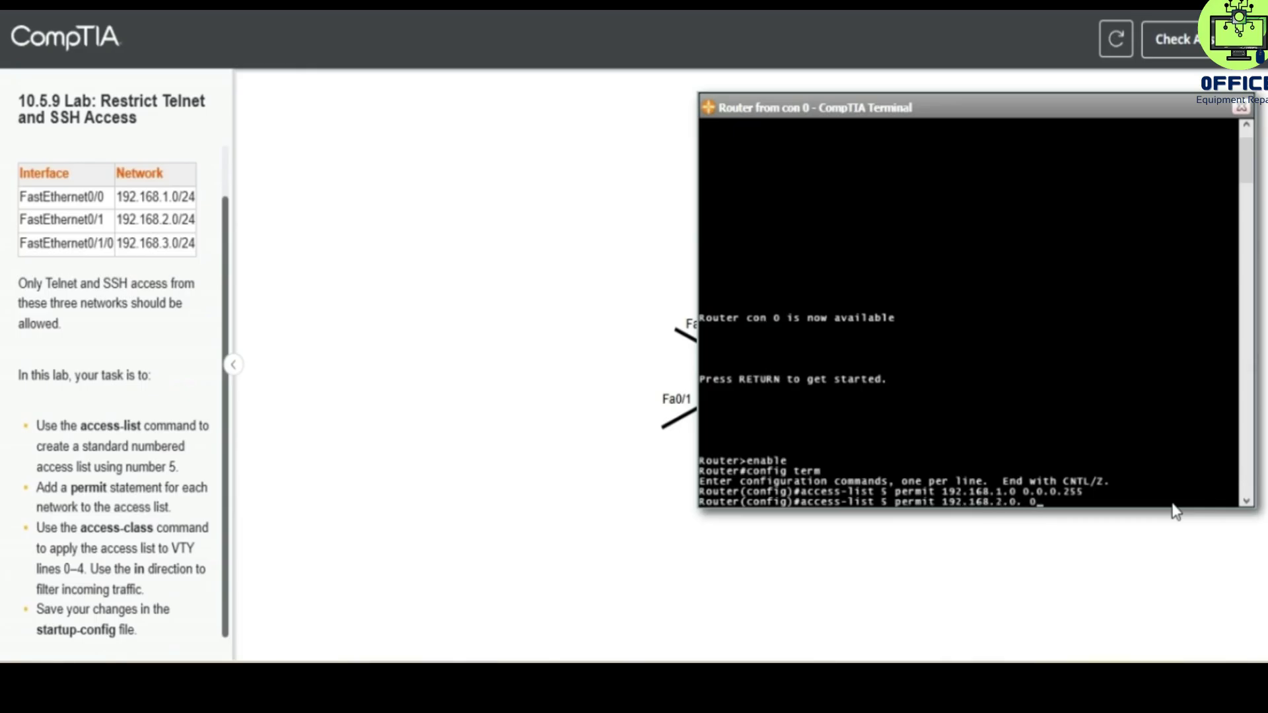
text(.0.0.)
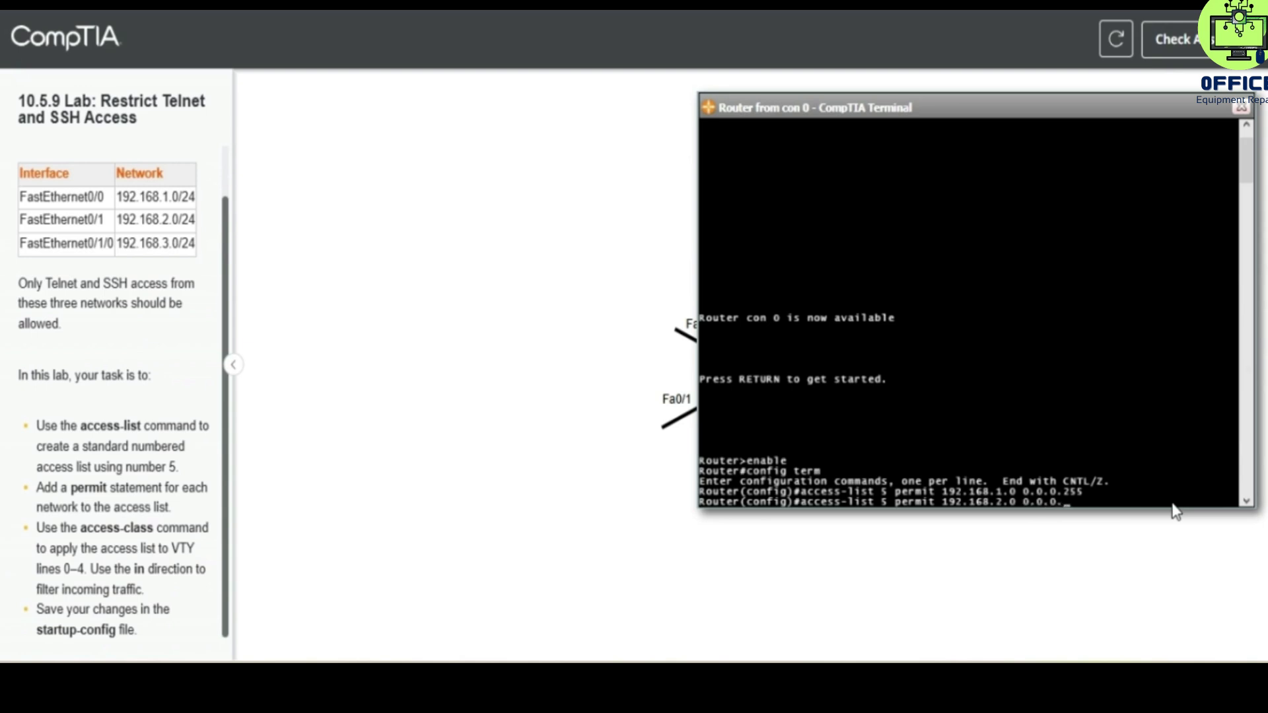
key(Return)
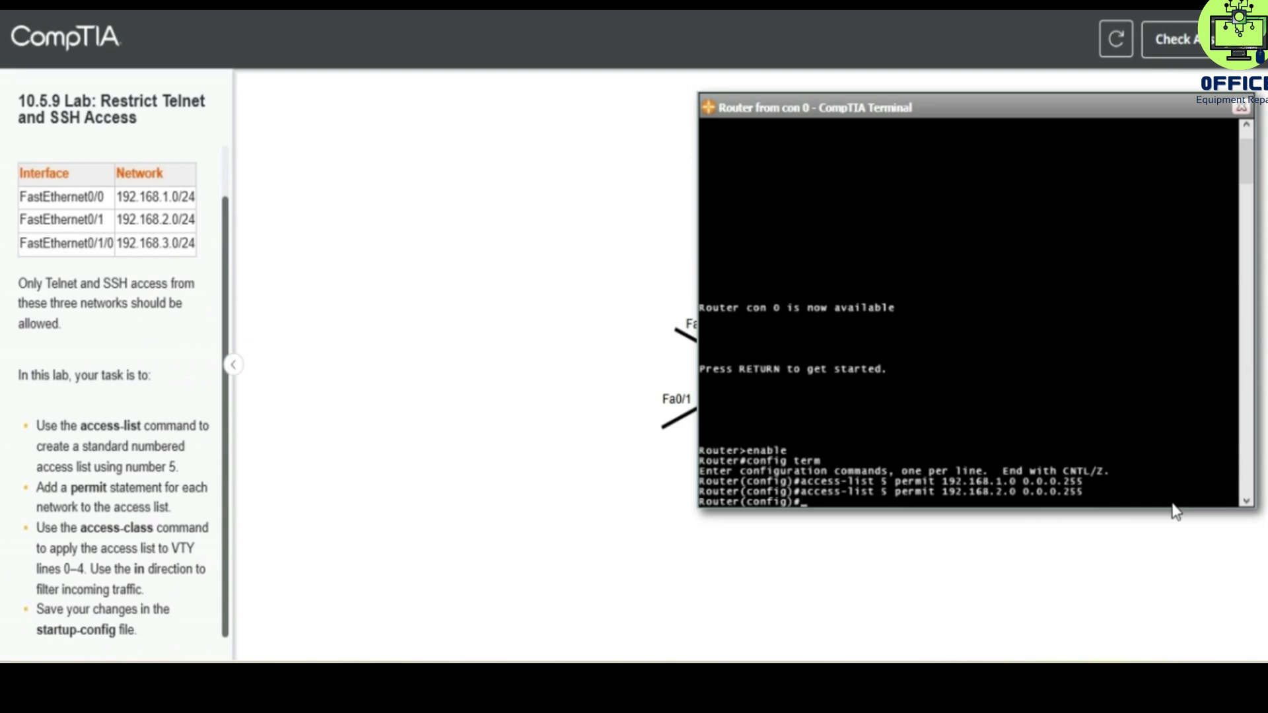
Add access-list 5 permit 192.168.3.0 0.0.0.255, fixing a mistyped address
text(access-list 5 permit 1921.68)
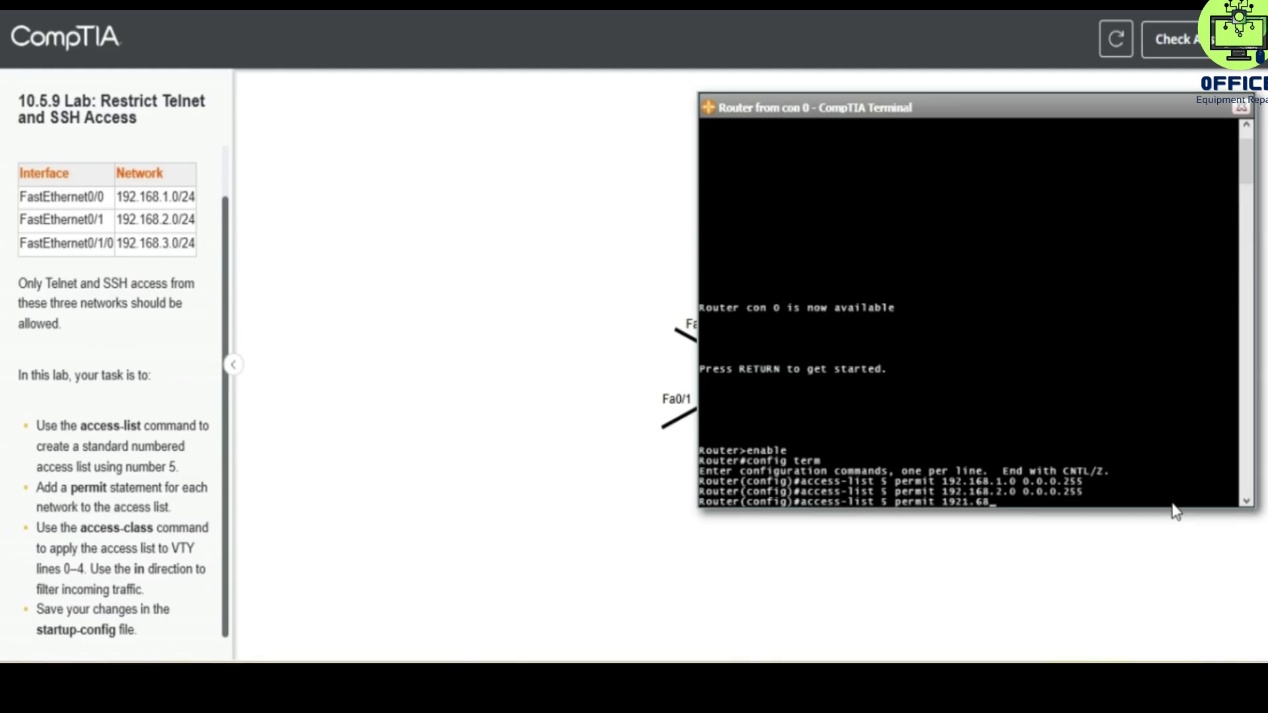
key(Backspace)
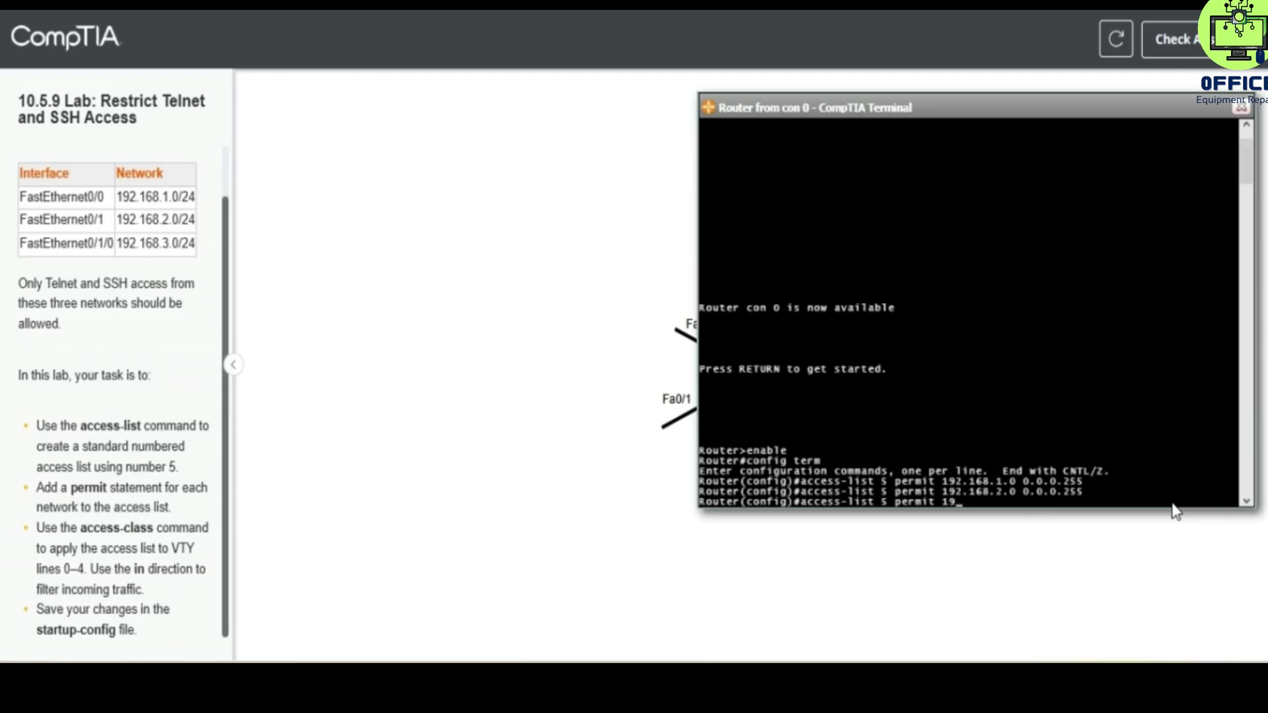
text(2.168.0)
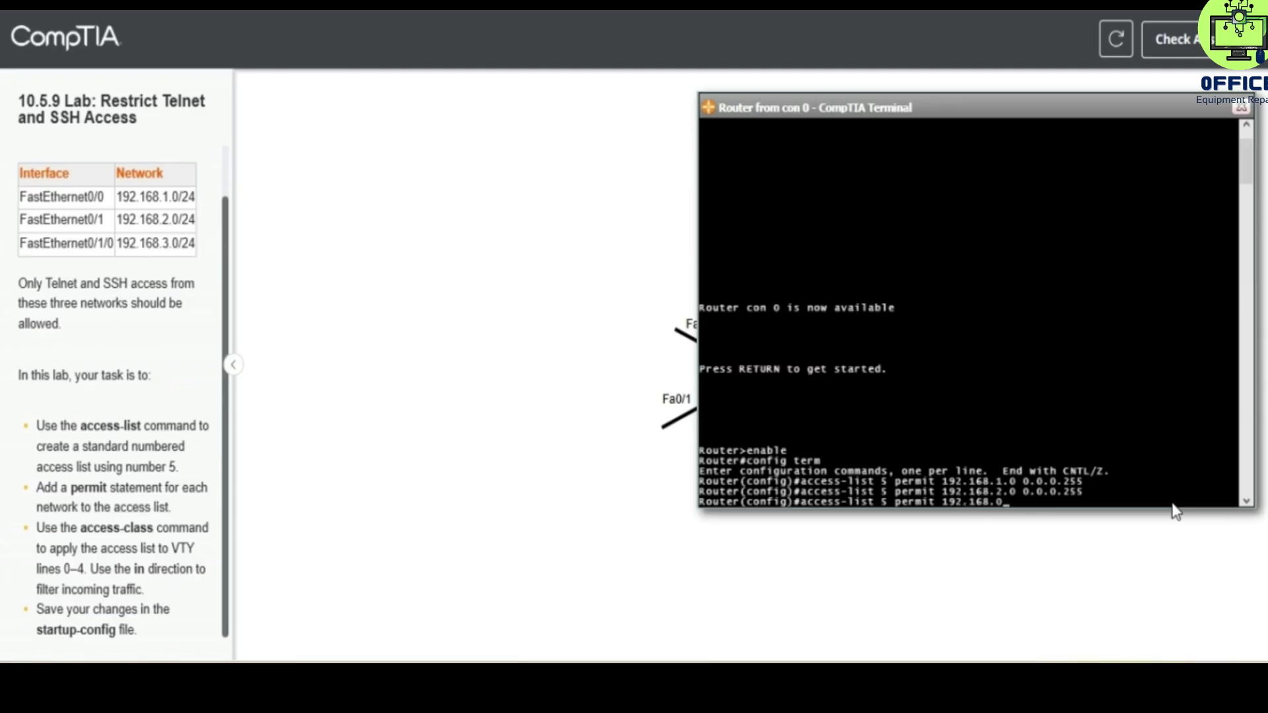
text(3.)
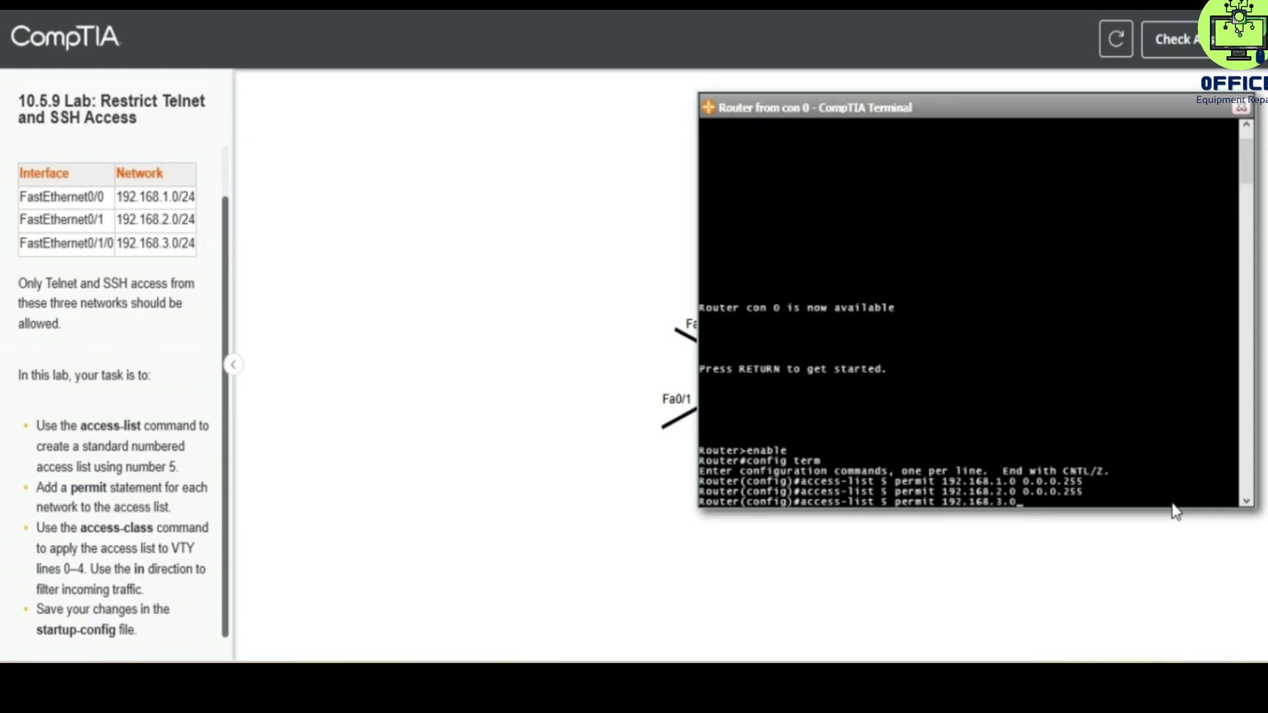
text(0.0.0.255)
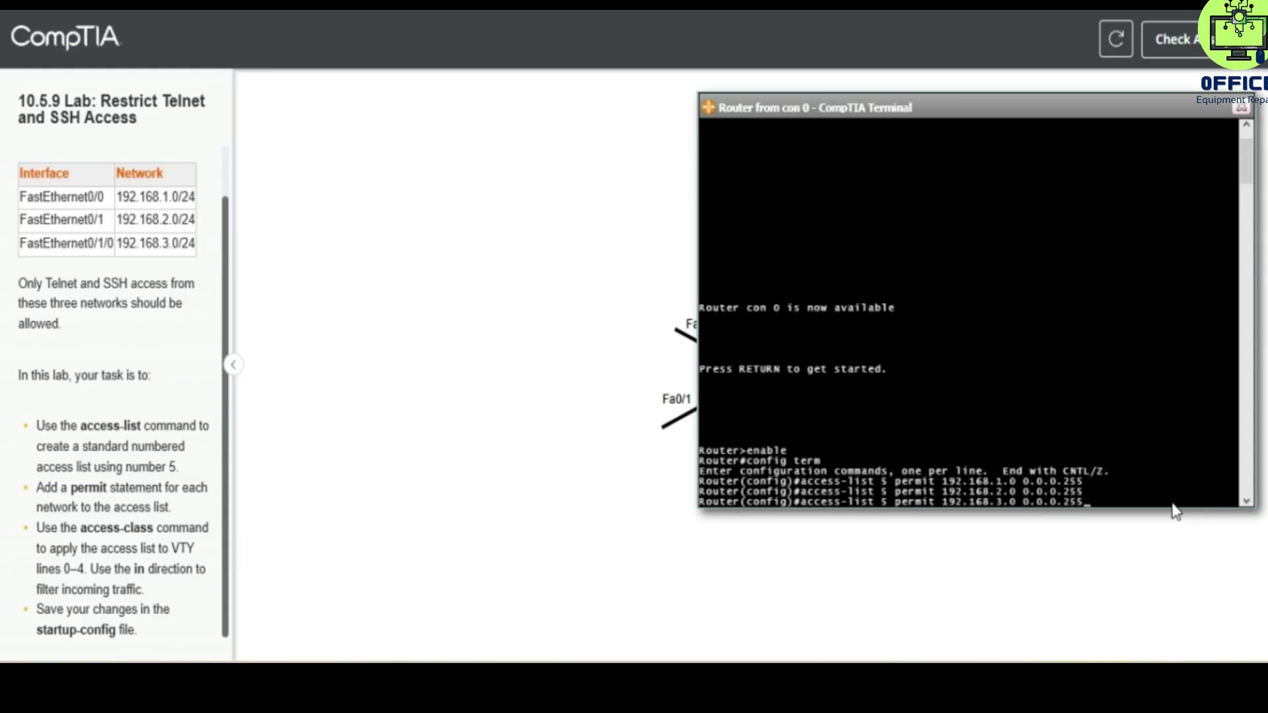
key(Return)
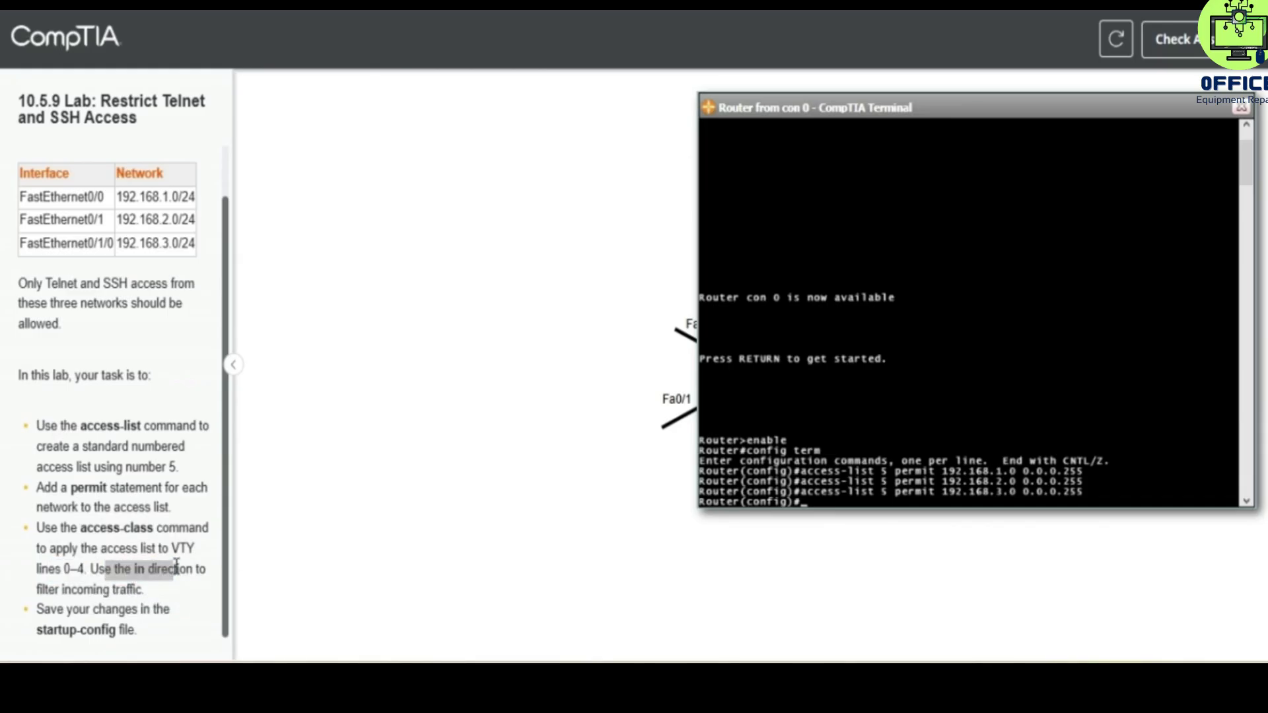
mouse_move(245, 558)
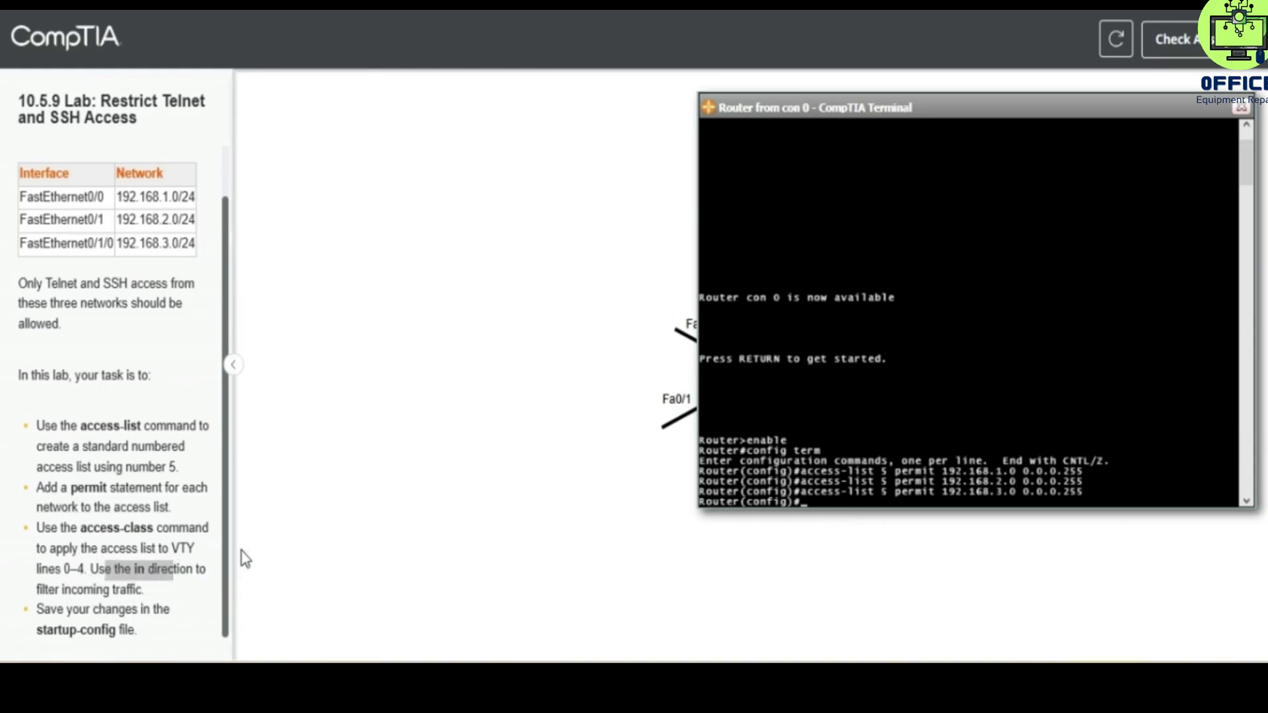
mouse_move(846, 444)
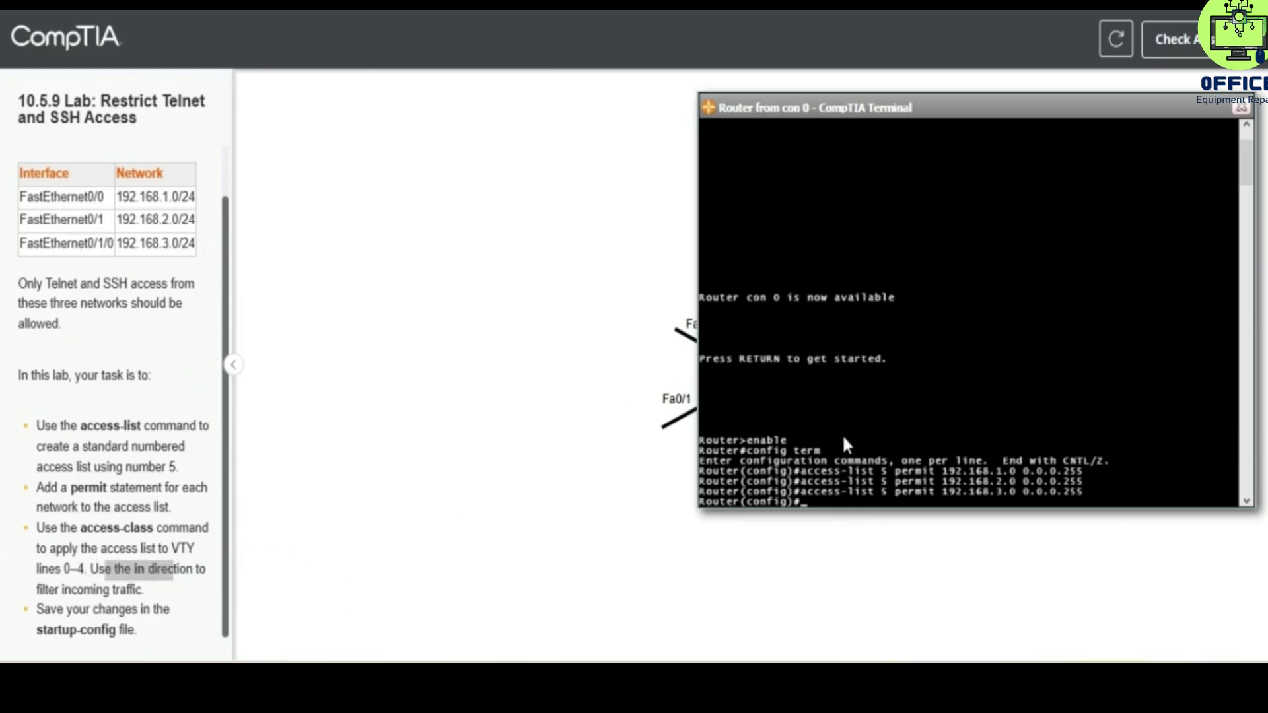
mouse_move(852, 509)
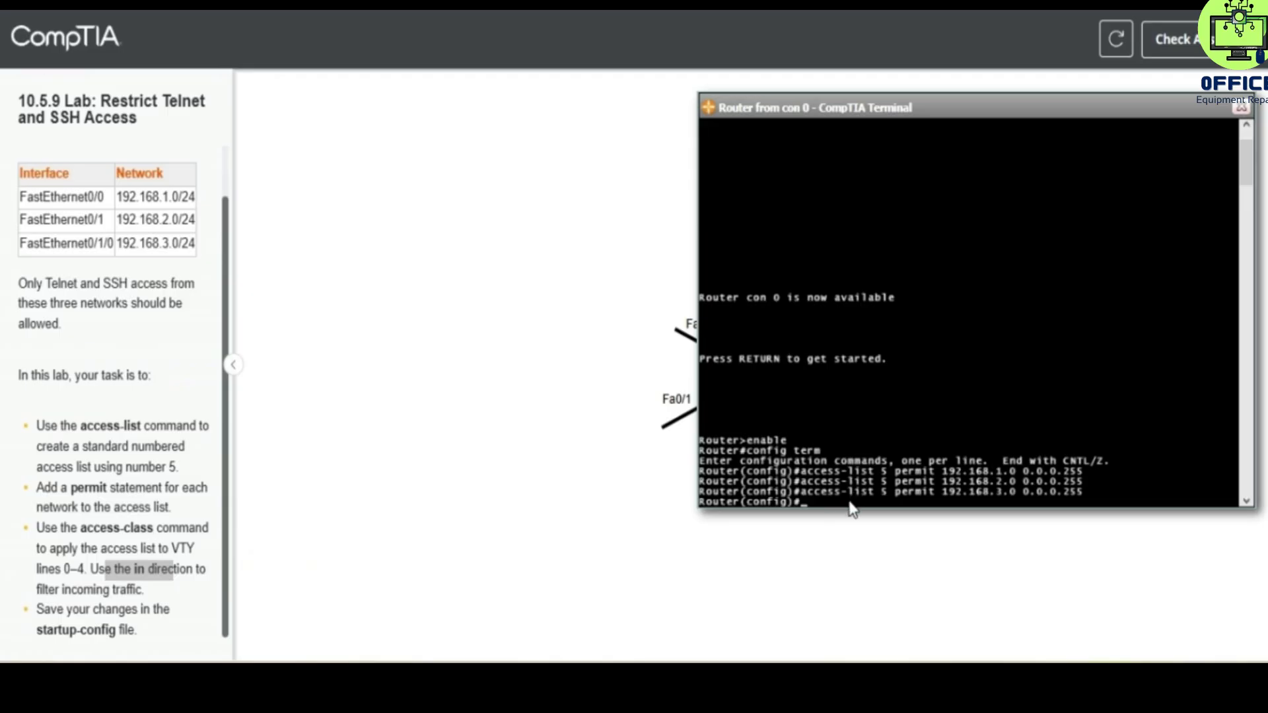
Enter 'line vty 0 4' and apply 'access-class 5 in'
text(line)
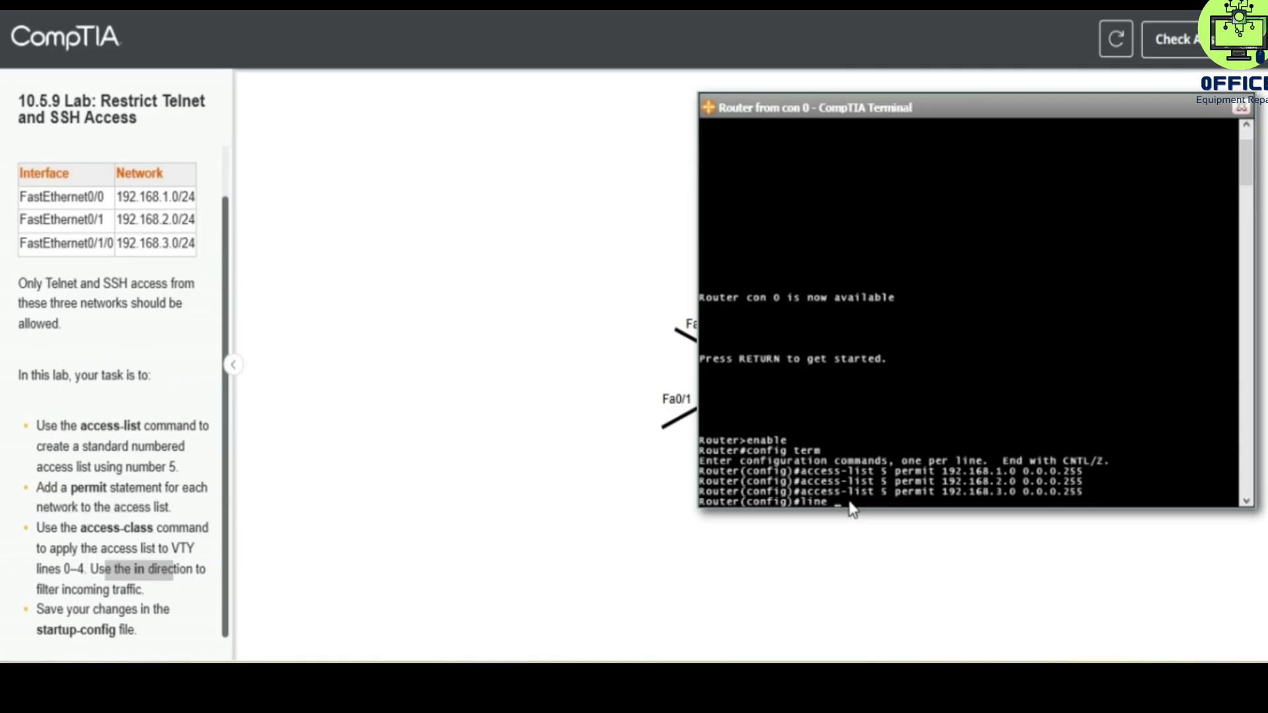
text(vty 0 4)
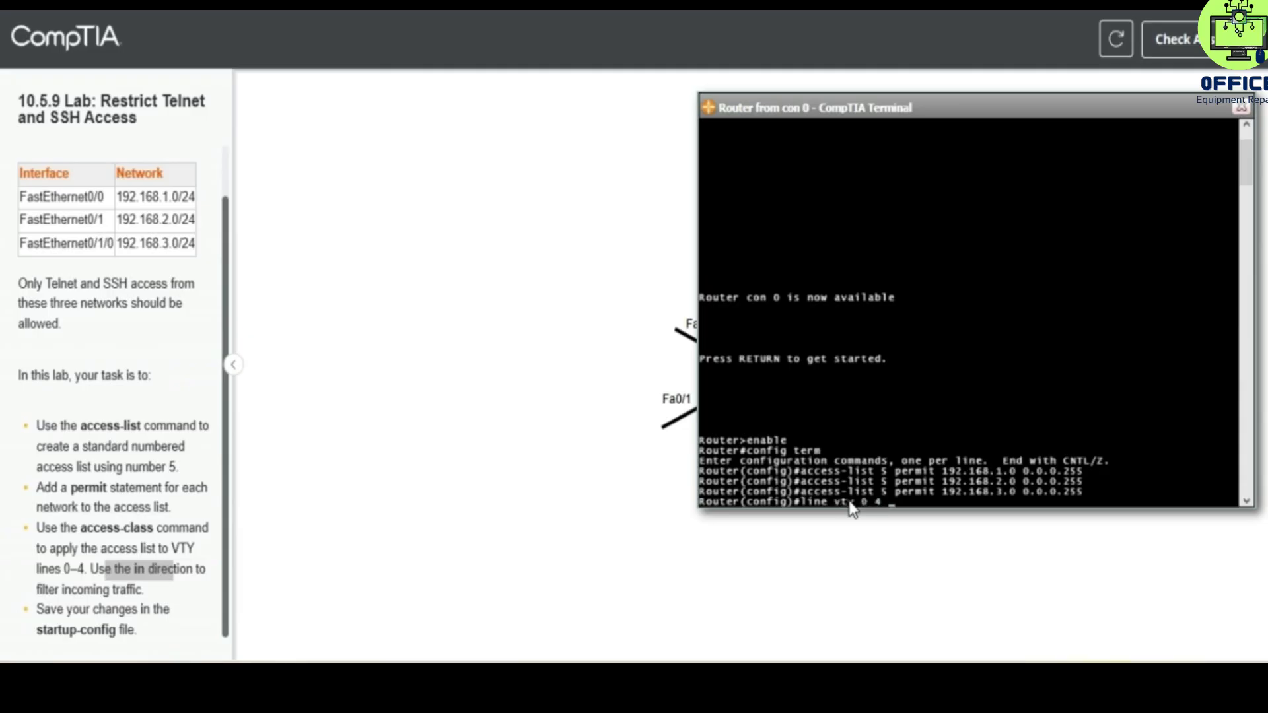
key(Return)
text(a)
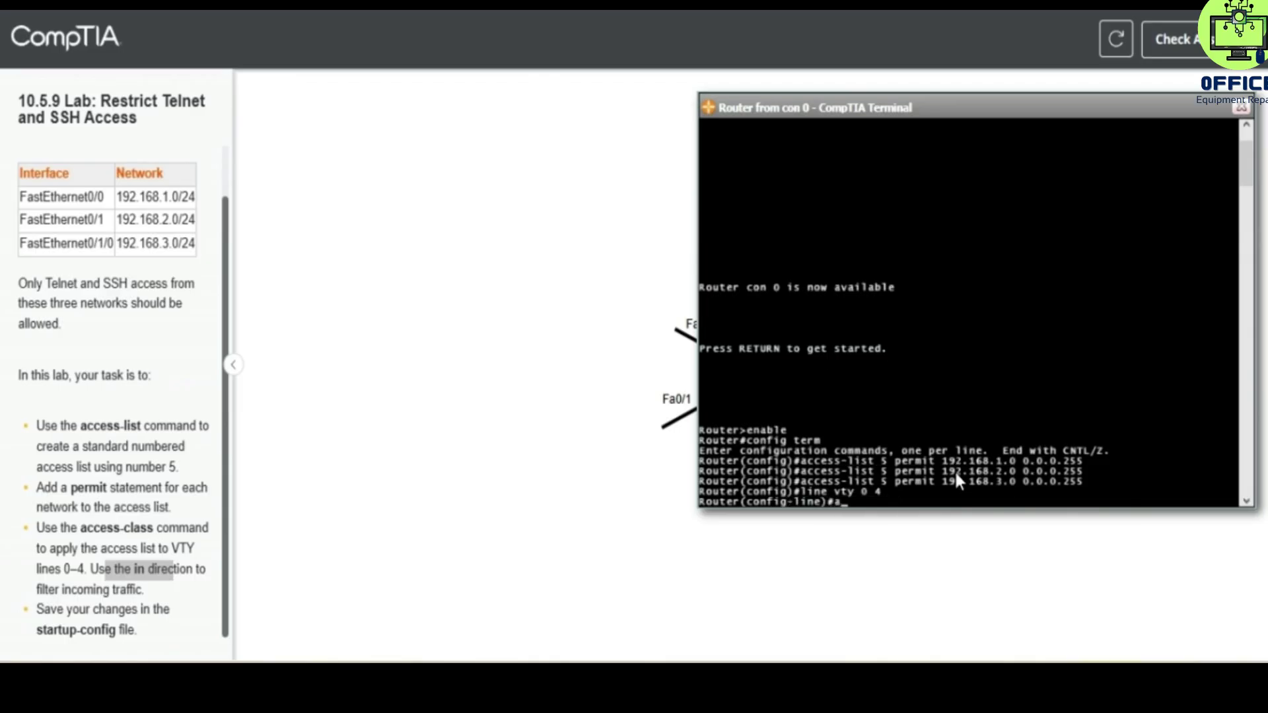
text(ccess-)
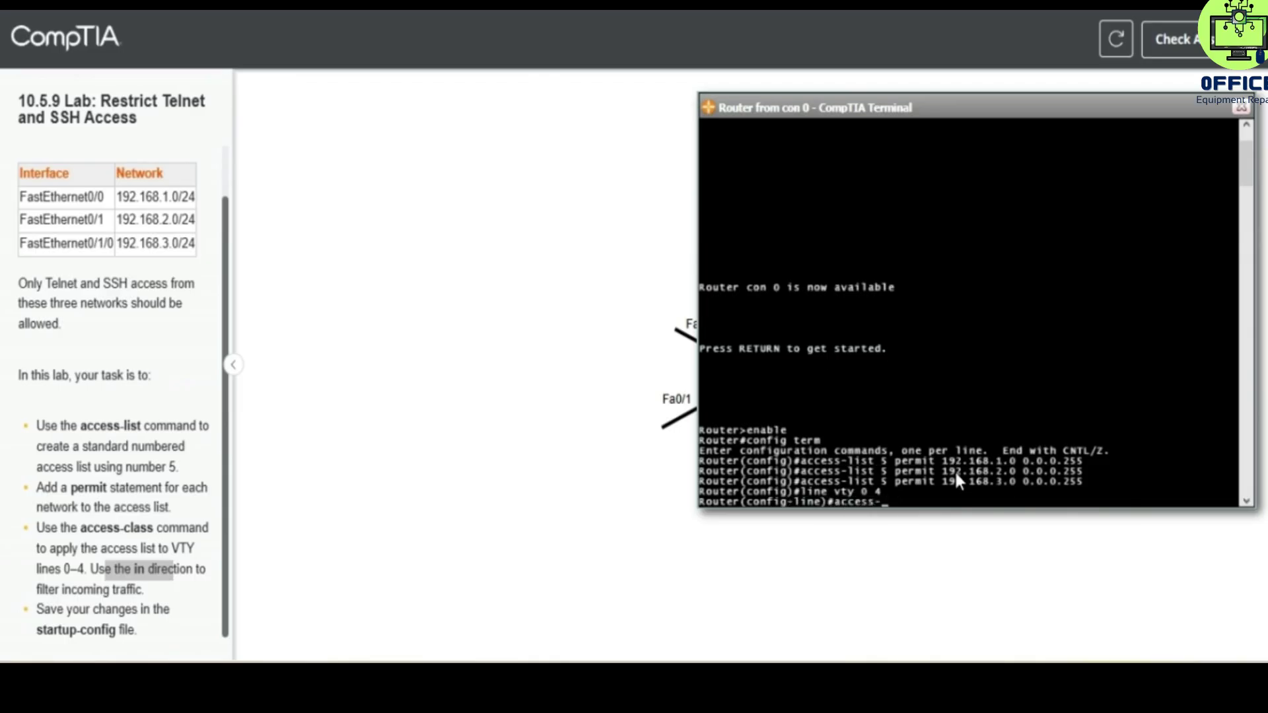
text(class 5 in)
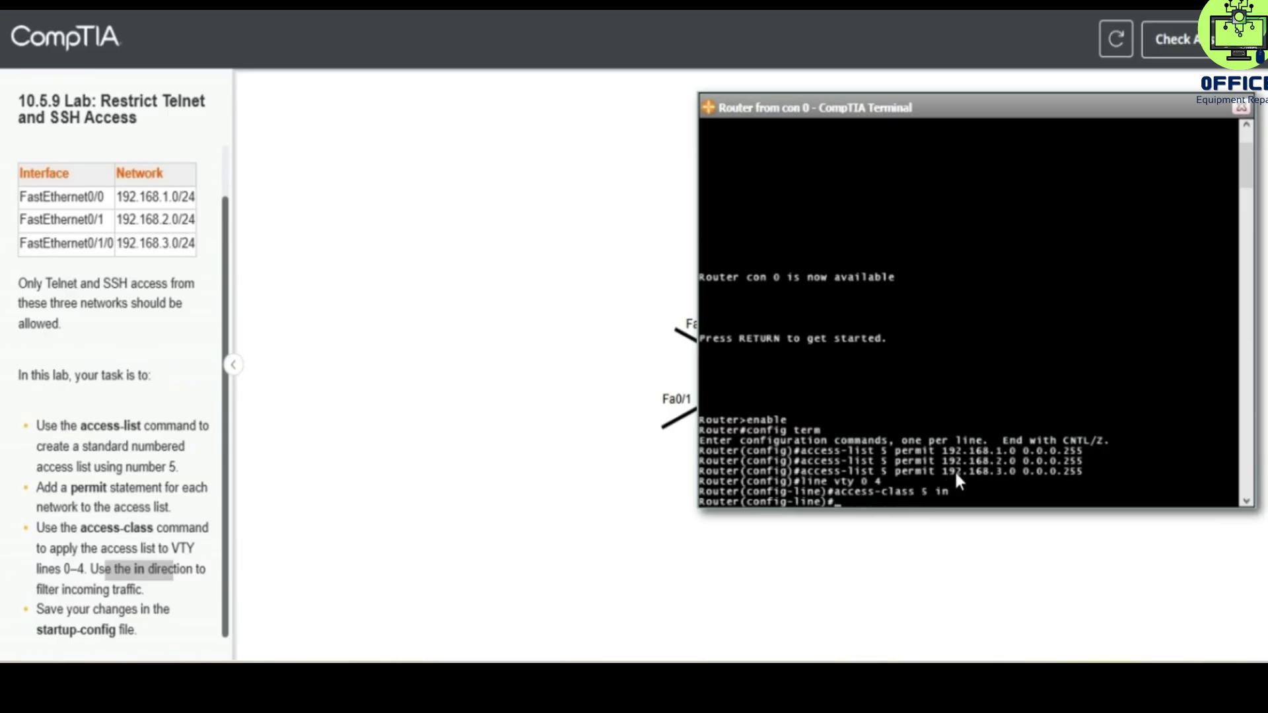
mouse_move(922, 441)
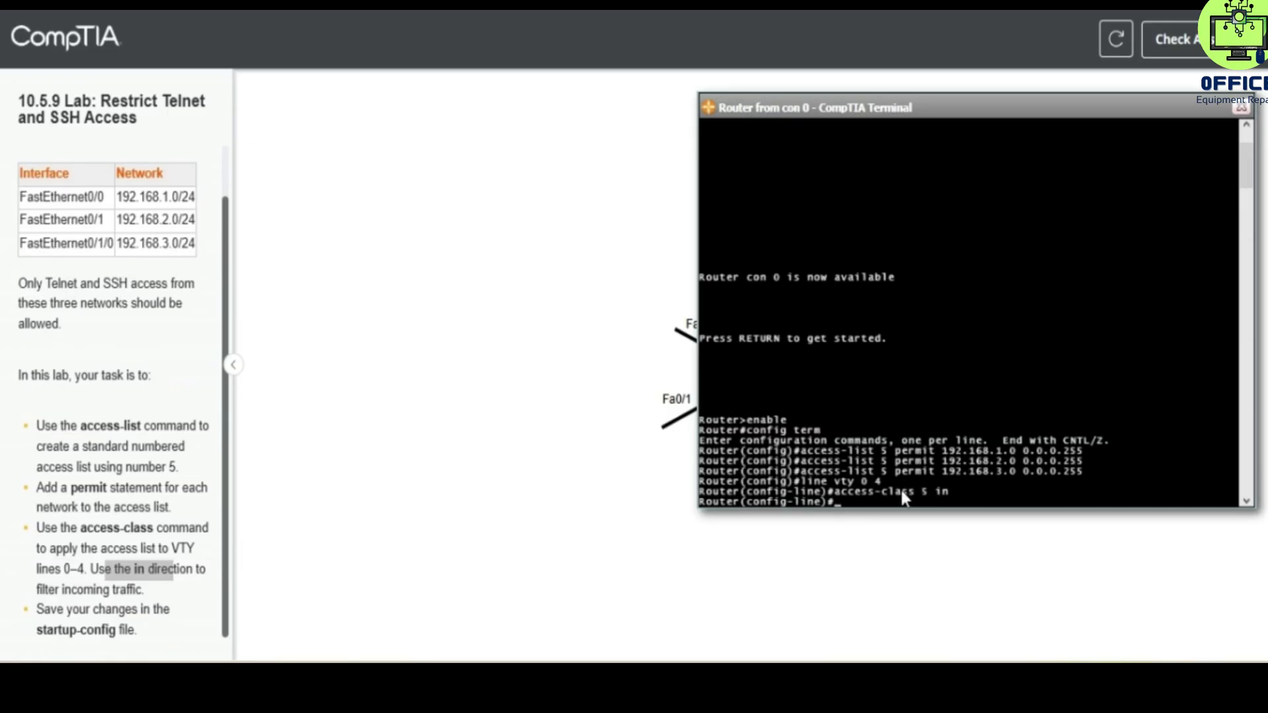
mouse_move(491, 553)
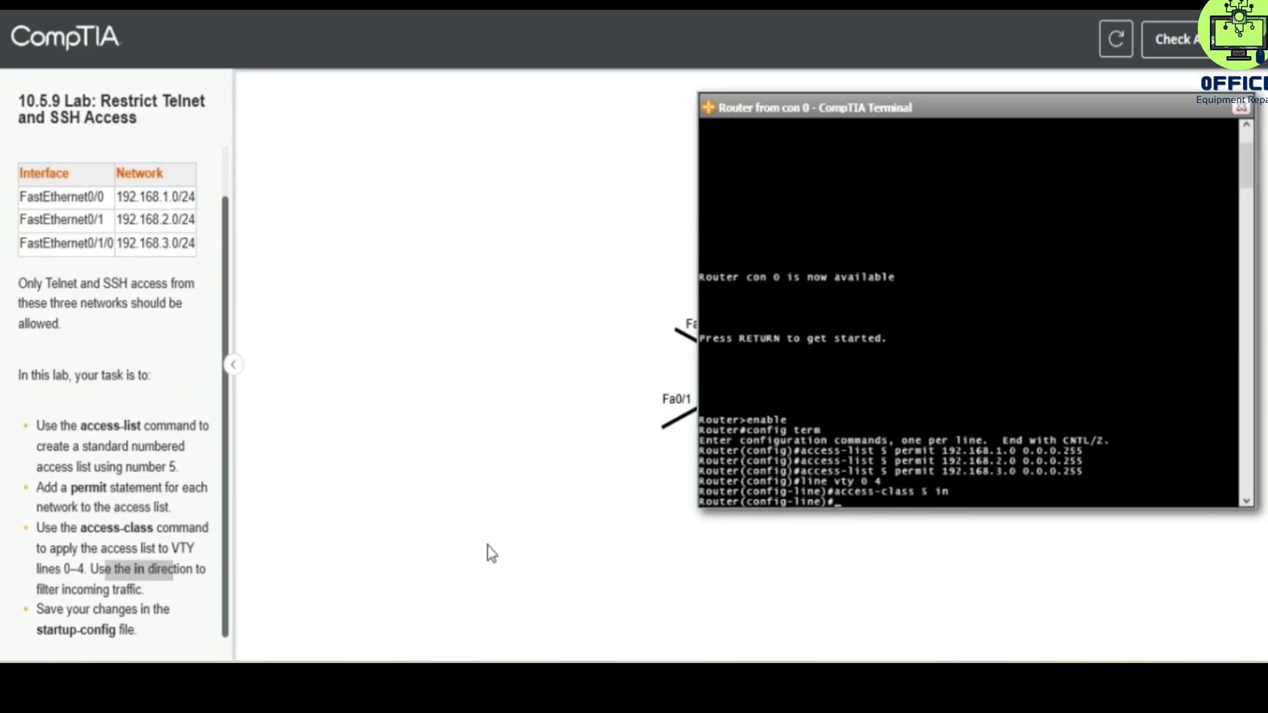
mouse_move(39, 616)
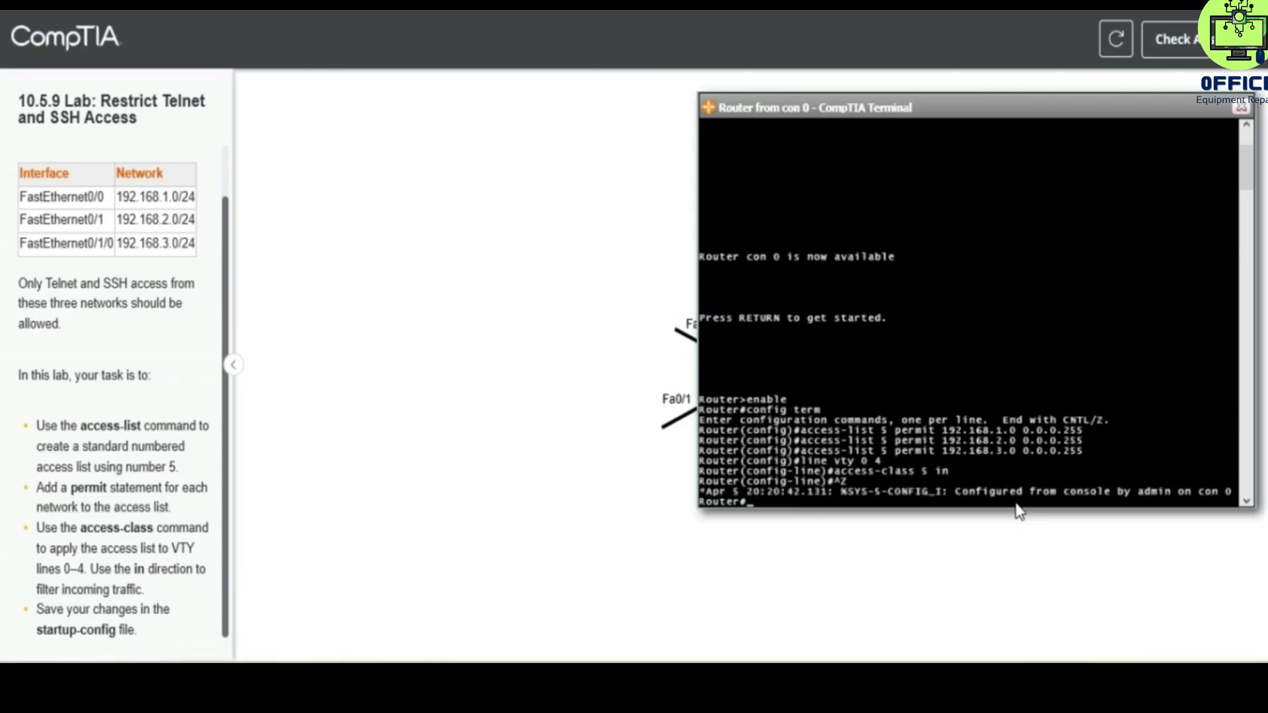
Save the configuration with 'copy run start', accepting startup-config as destination
text(copy run start)
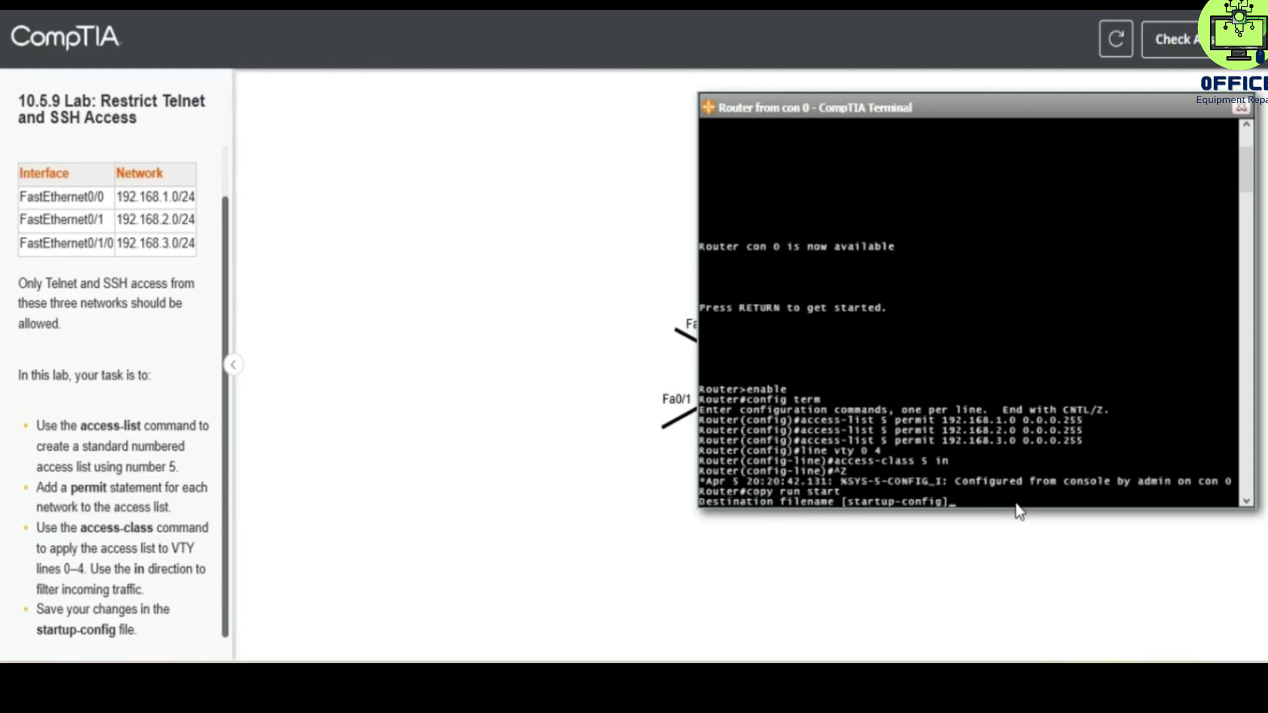
key(Return)
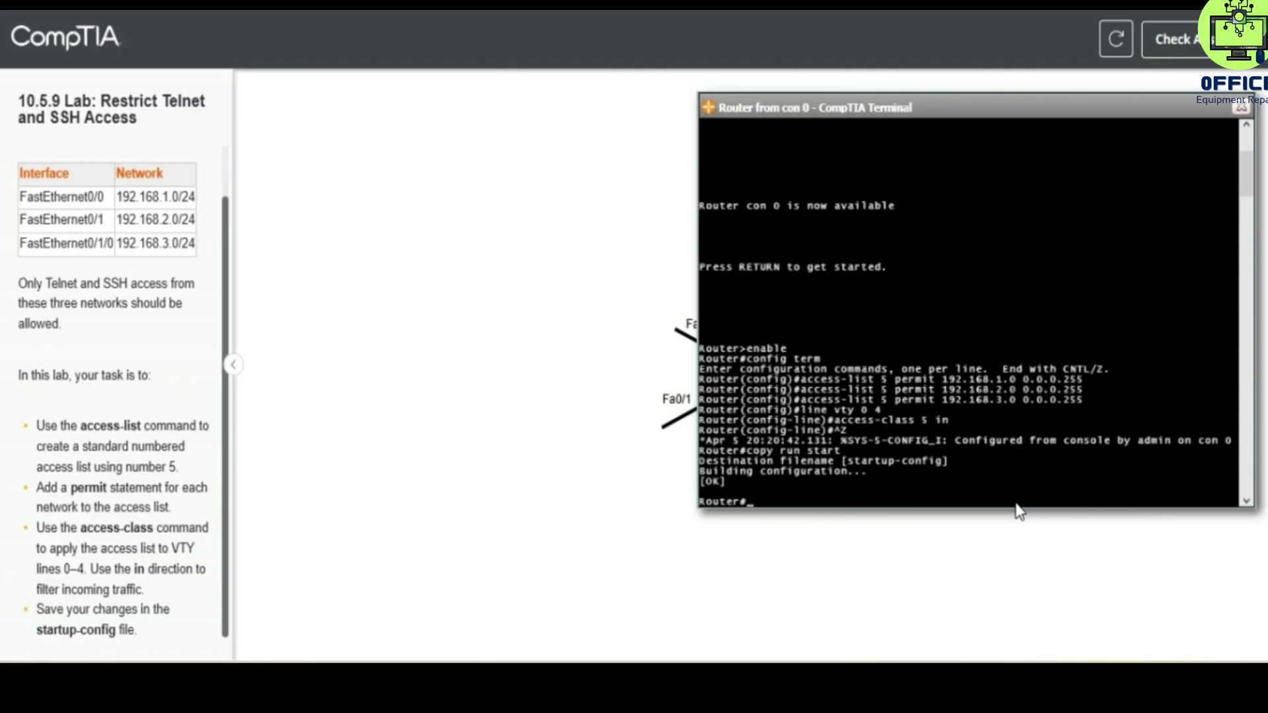
mouse_move(788, 496)
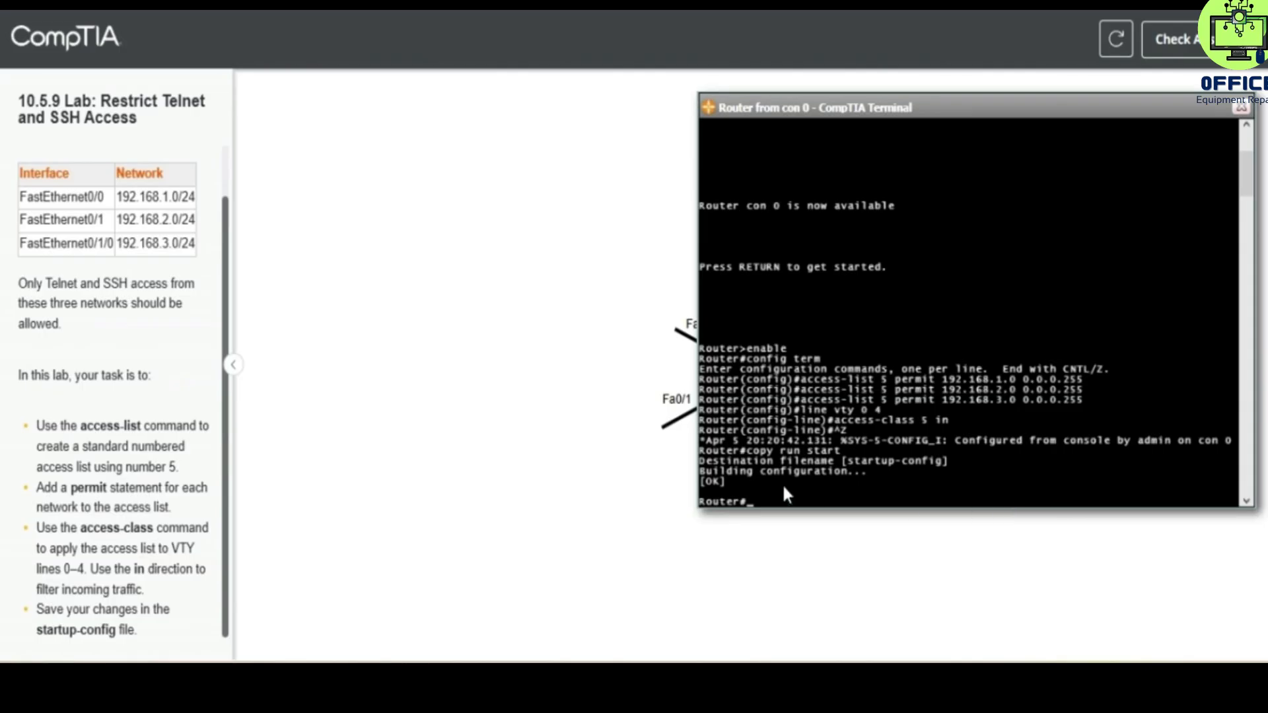
mouse_move(783, 511)
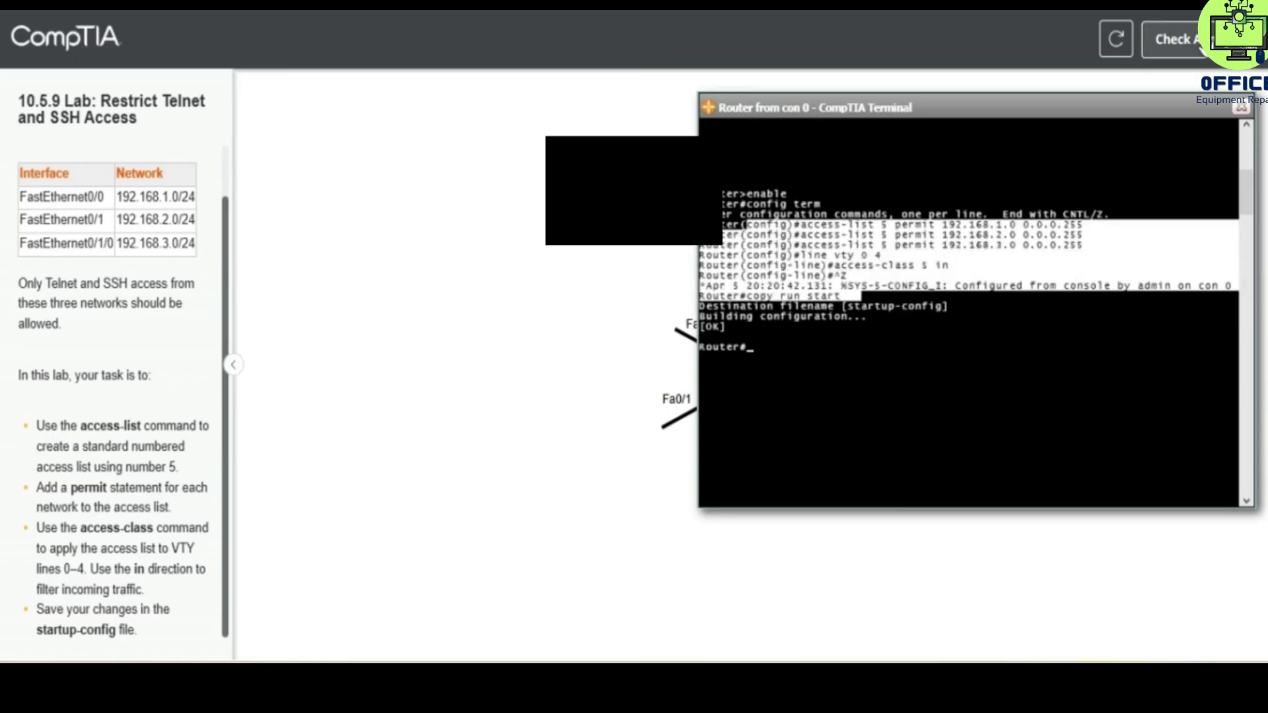
Check the lab answers to show the 100% score report
click(1173, 39)
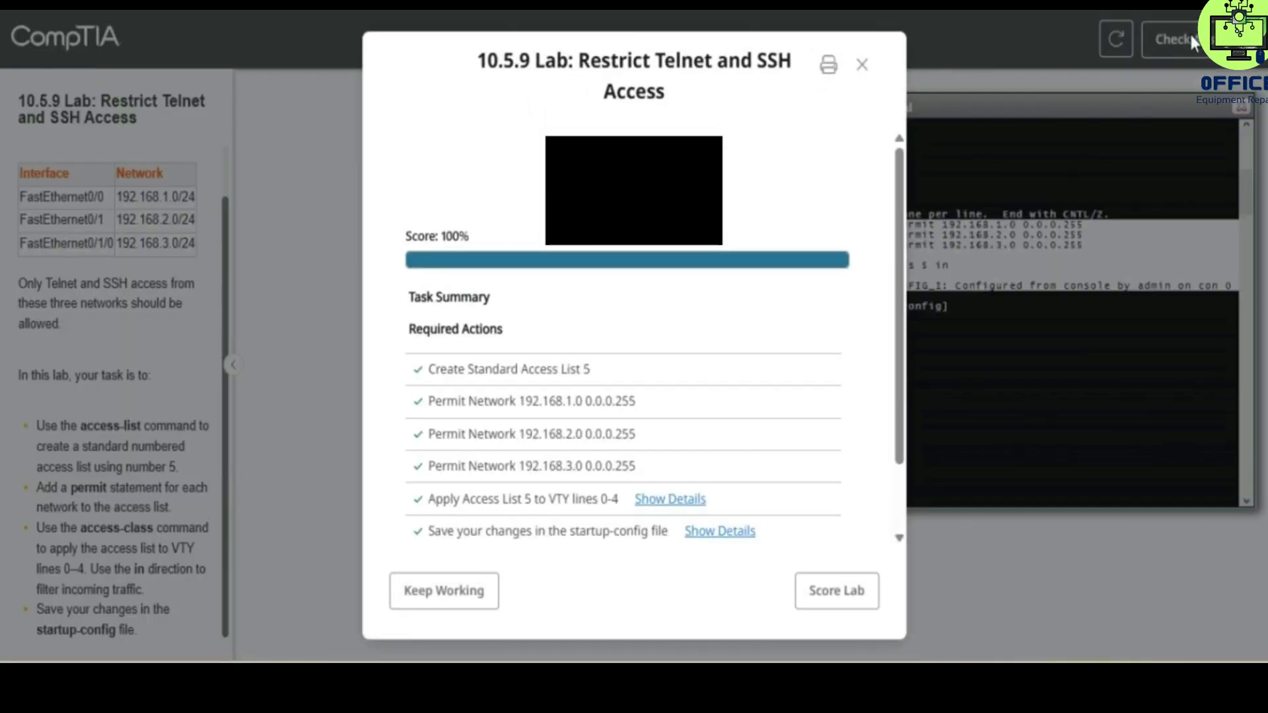
mouse_move(253, 91)
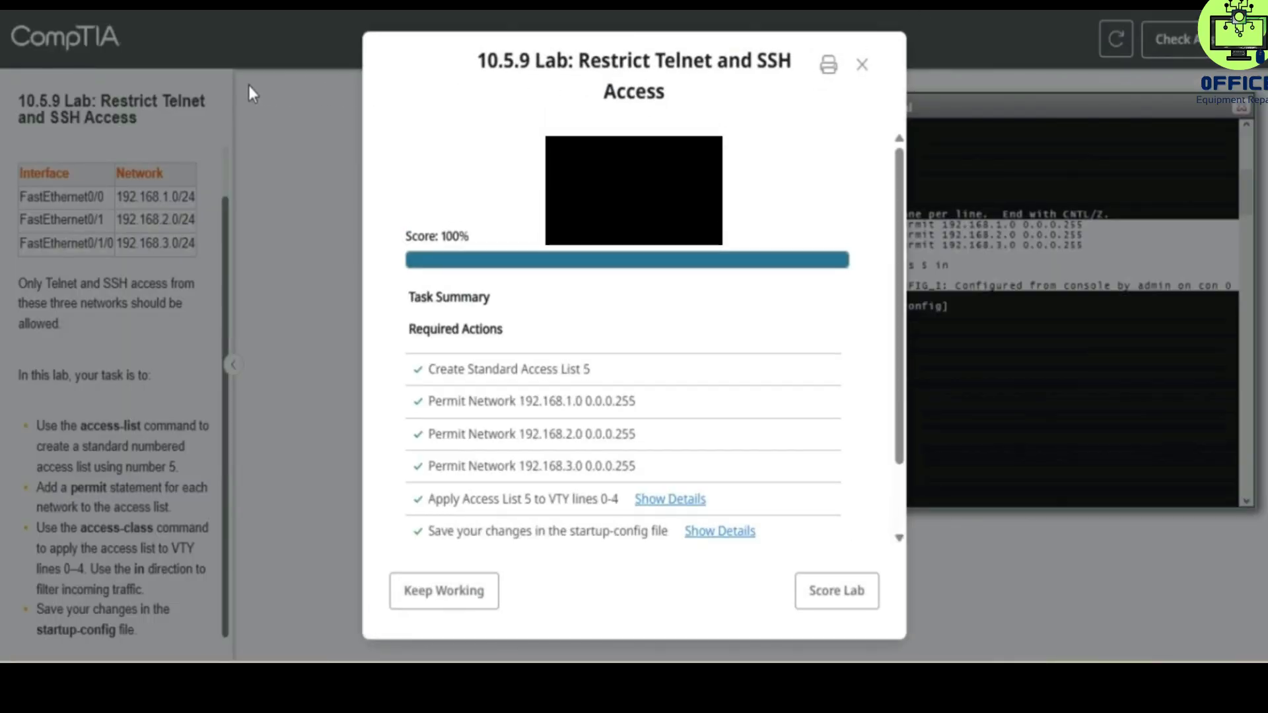